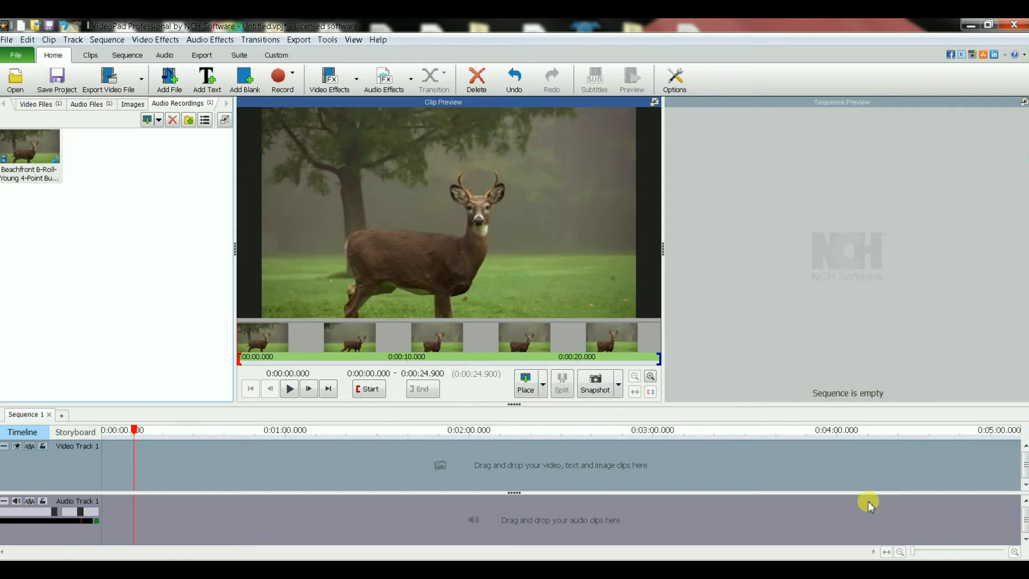
mouse_move(134, 431)
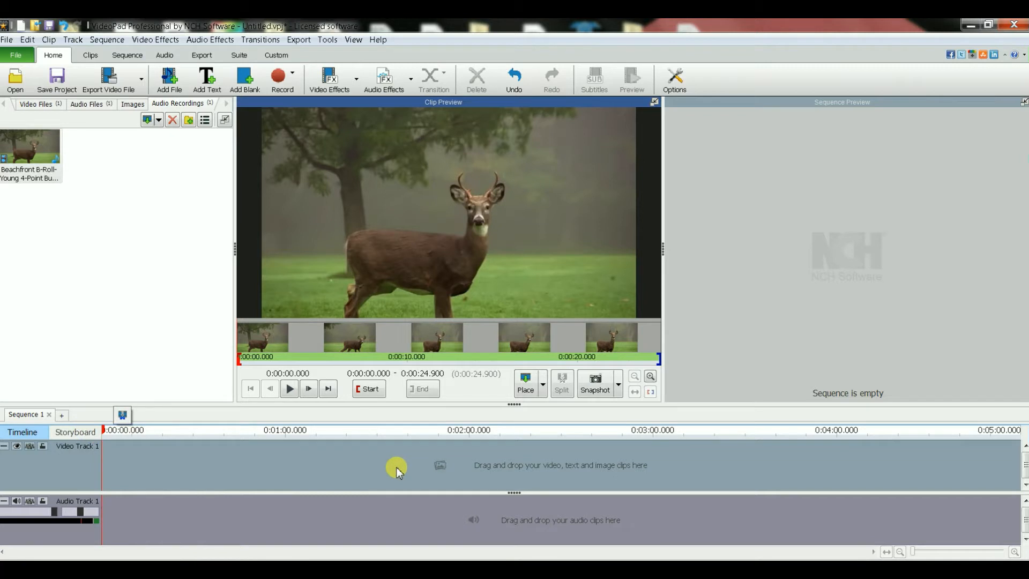
mouse_move(114, 275)
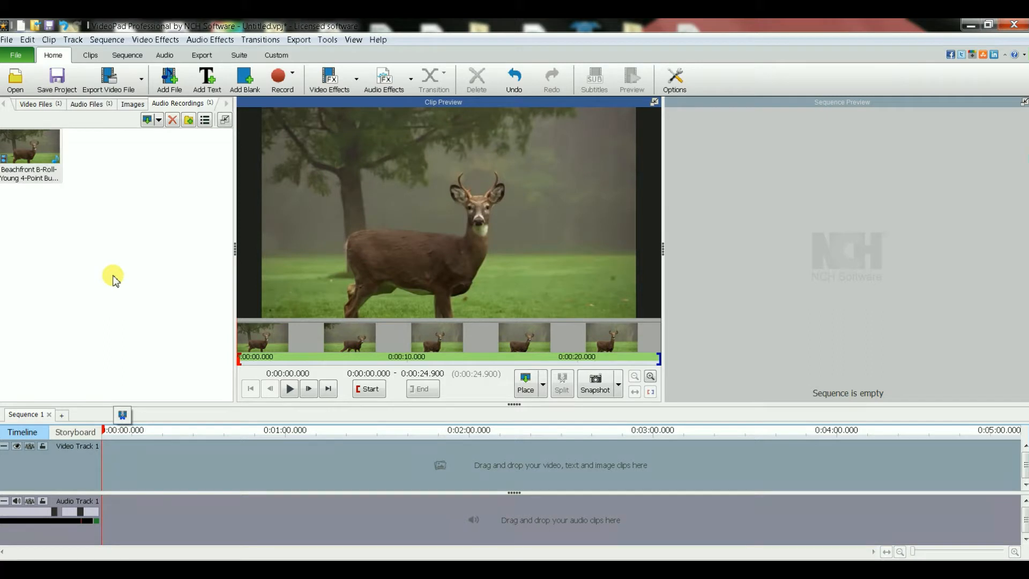
mouse_move(405, 193)
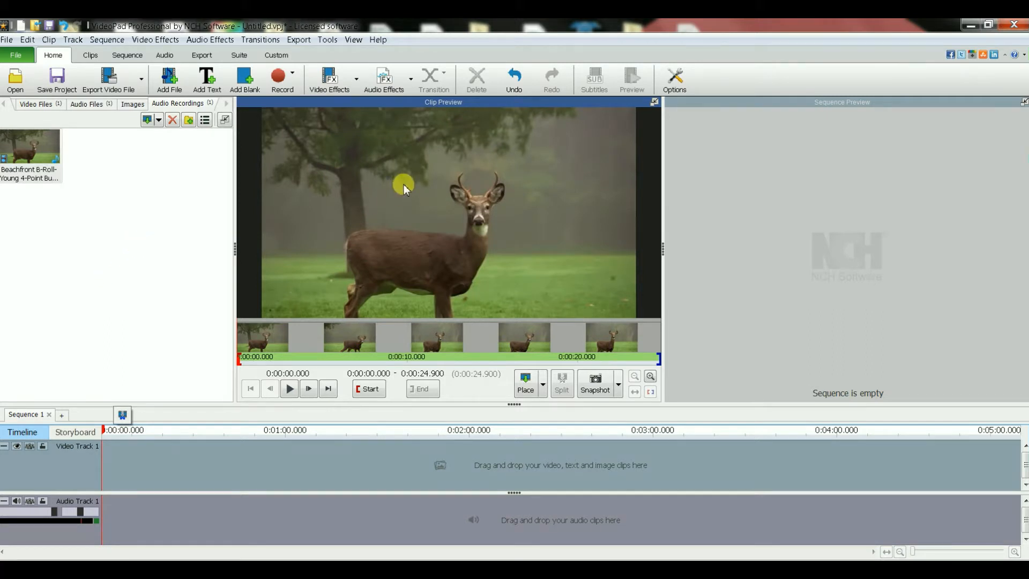
mouse_move(73, 204)
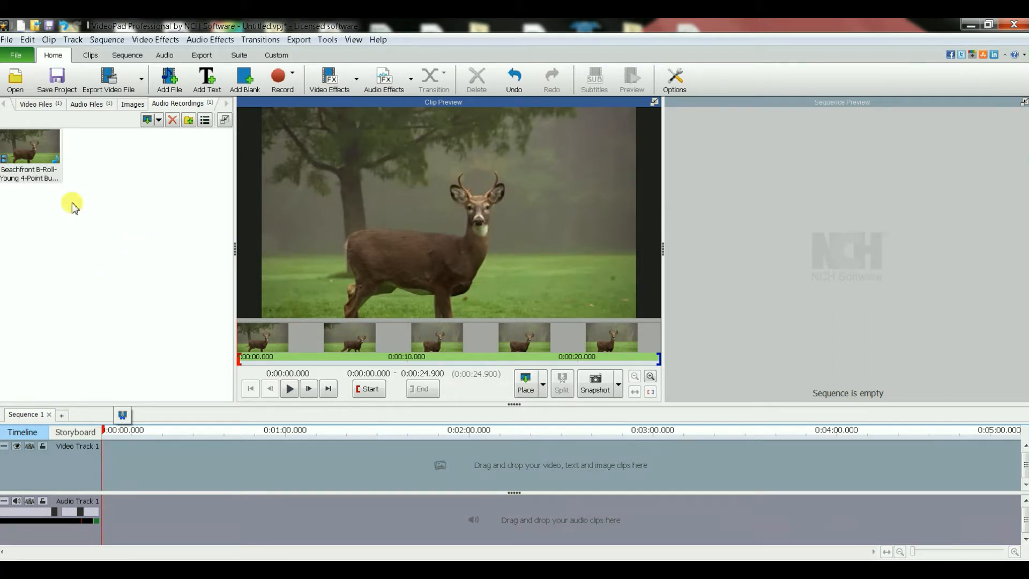
- Place the deer clip on Video Track 1, preview it briefly, and reselect it in the media bin
drag(30, 148, 121, 464)
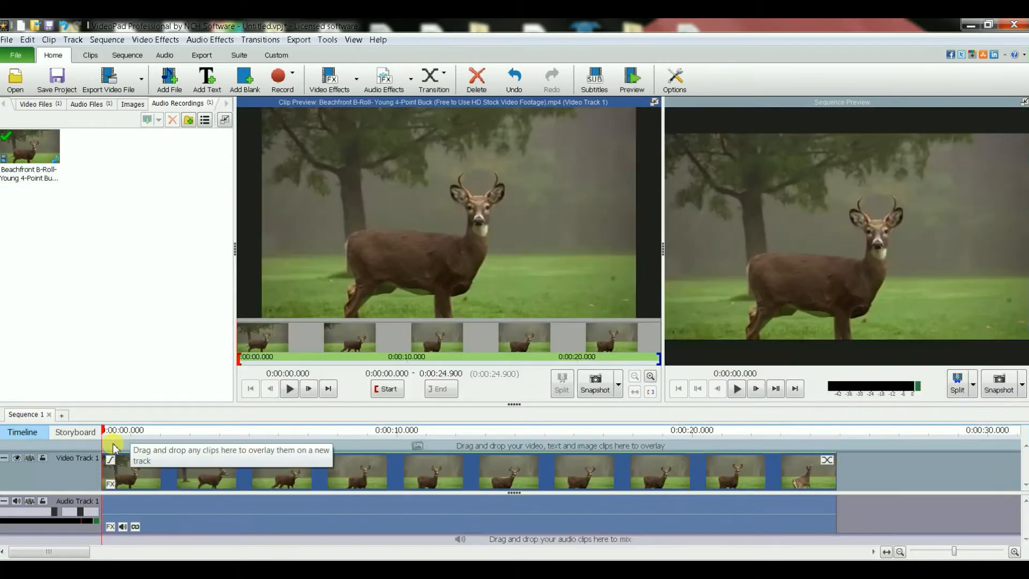
mouse_move(262, 526)
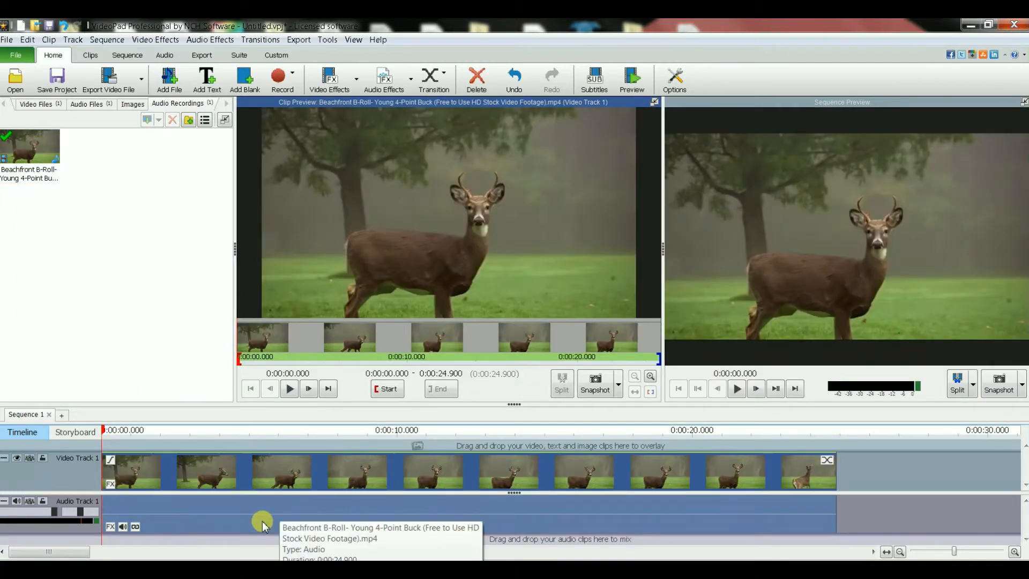
click(290, 390)
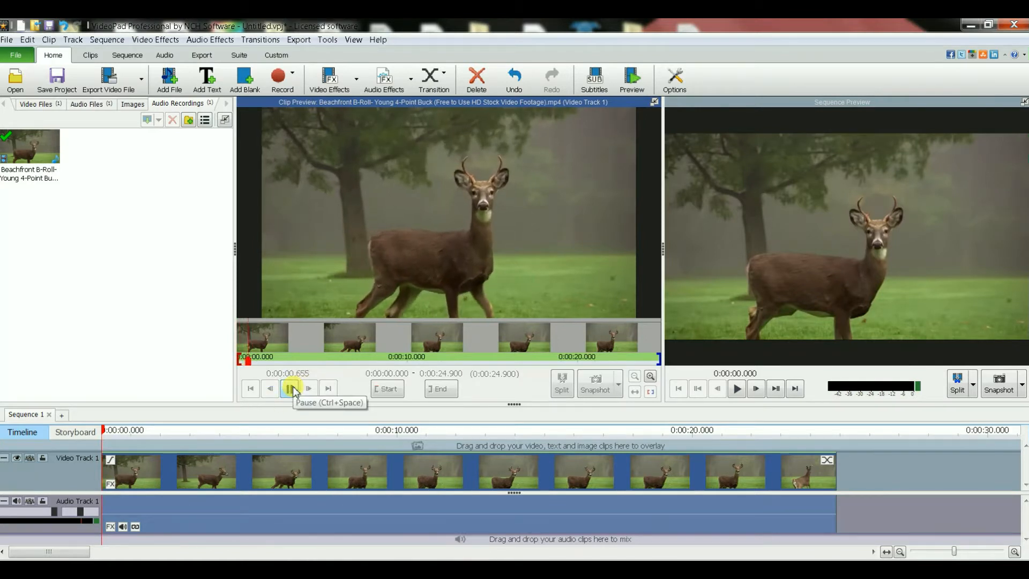
click(291, 389)
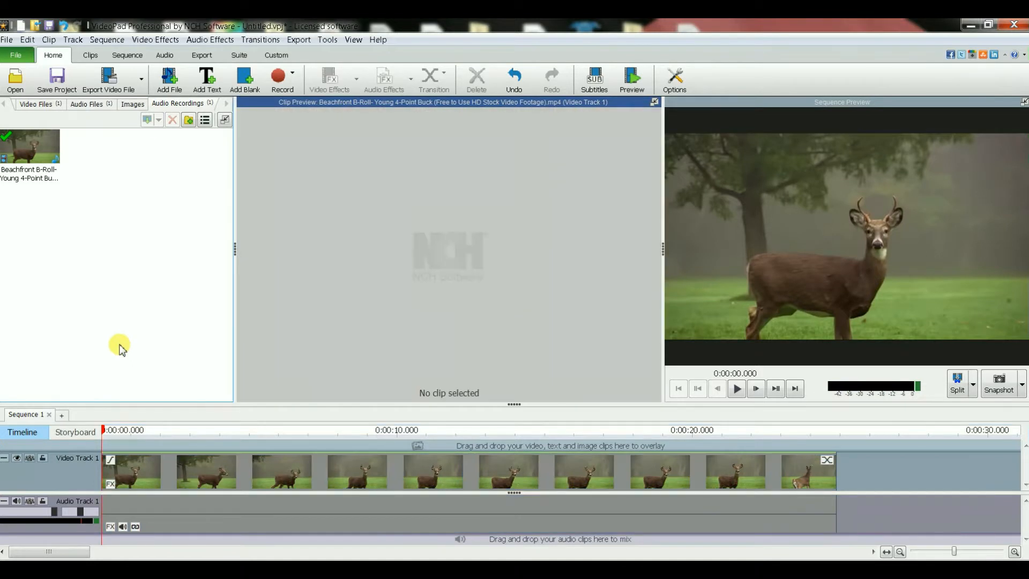
click(22, 147)
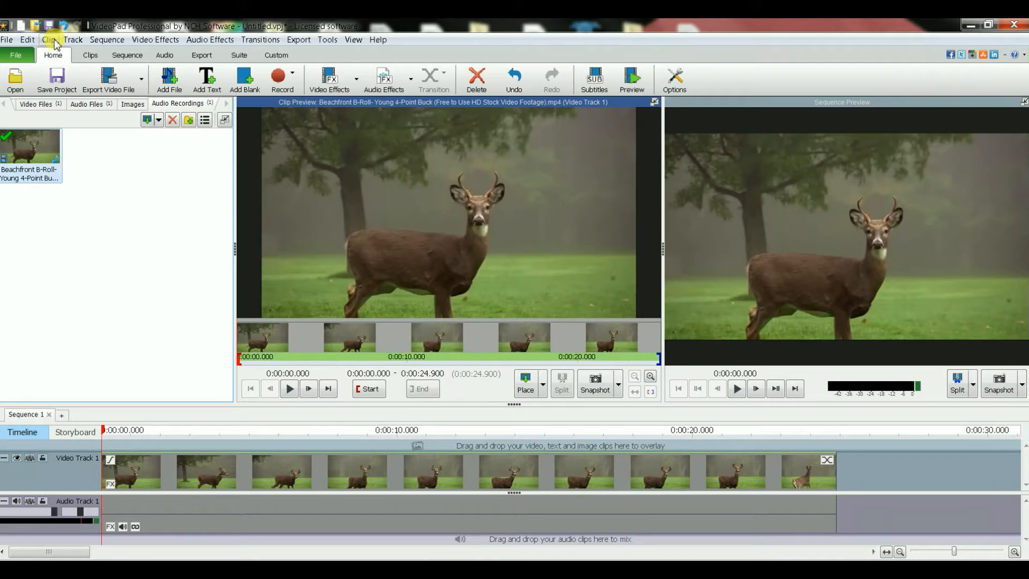
- Add NirvanaVEVO.mp3 to the project media via Clip > Add File(s) and preview it
click(50, 38)
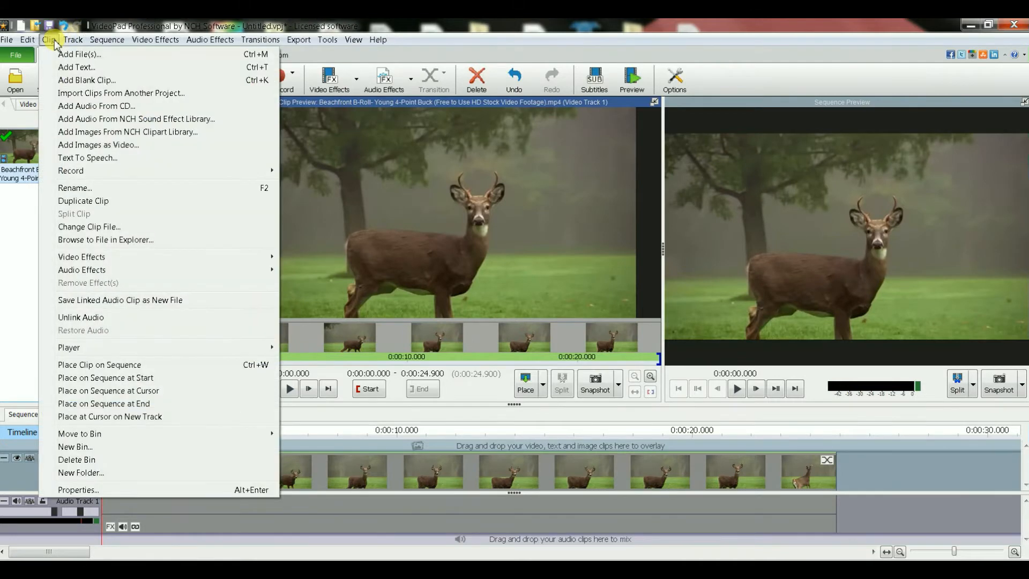
mouse_move(69, 54)
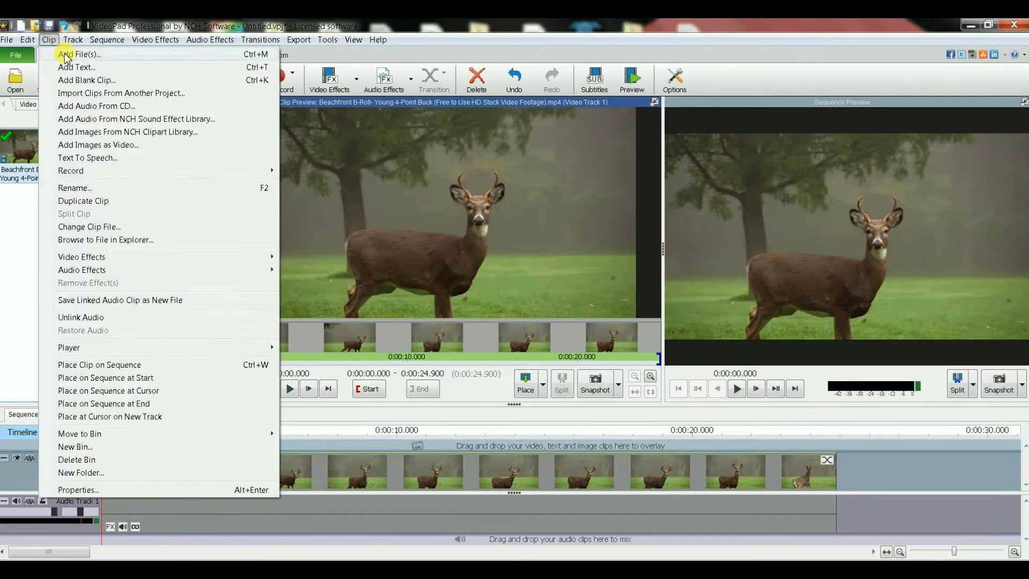
click(80, 54)
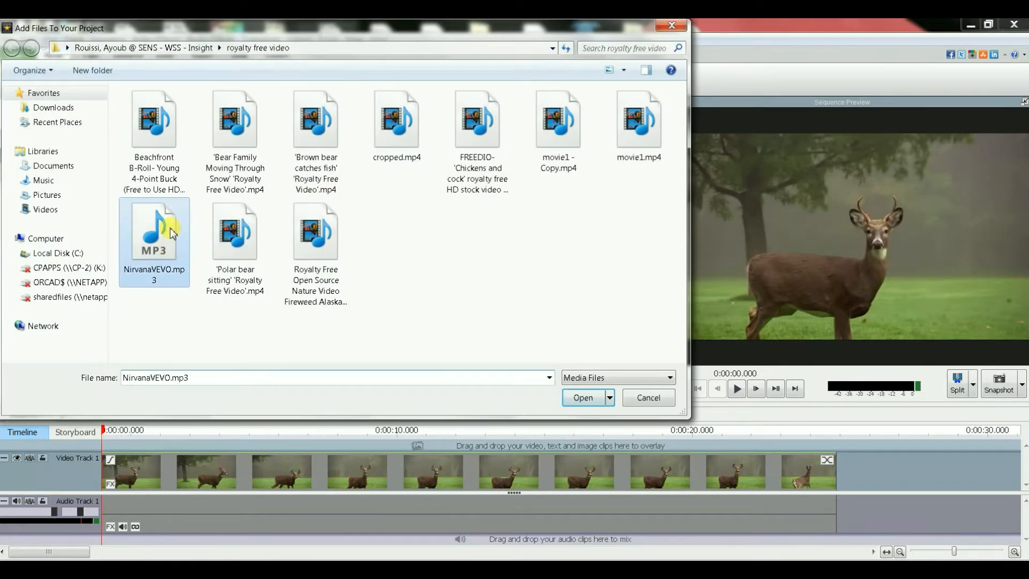
click(583, 397)
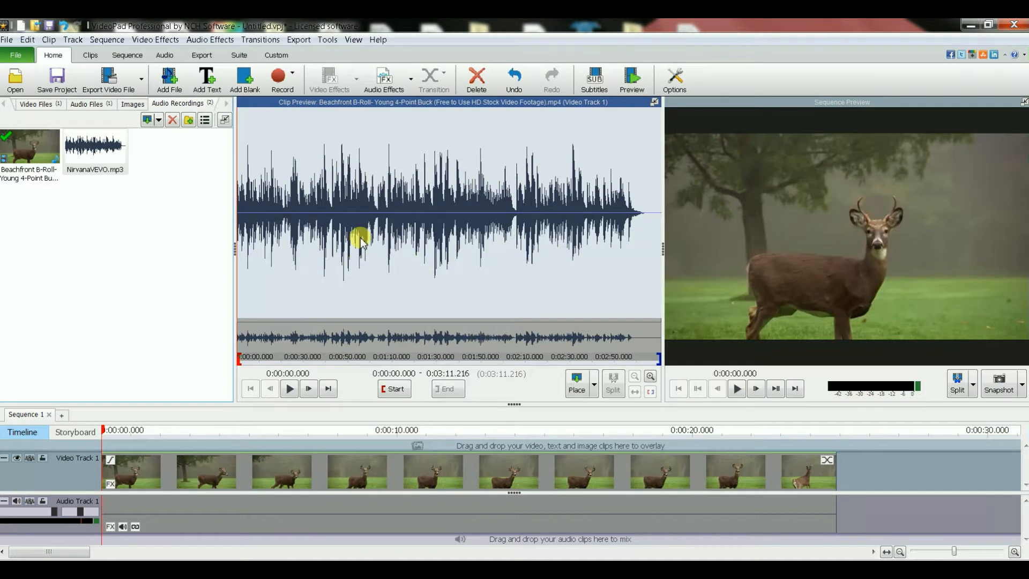
click(290, 390)
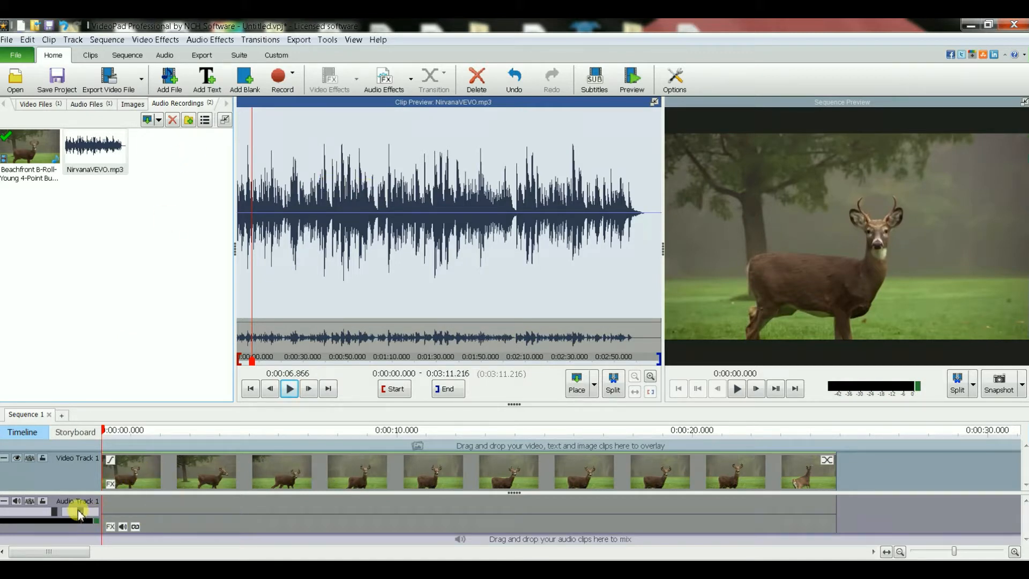
- Bring up the editing commands for the deer clip's audio on Audio Track 1
click(28, 149)
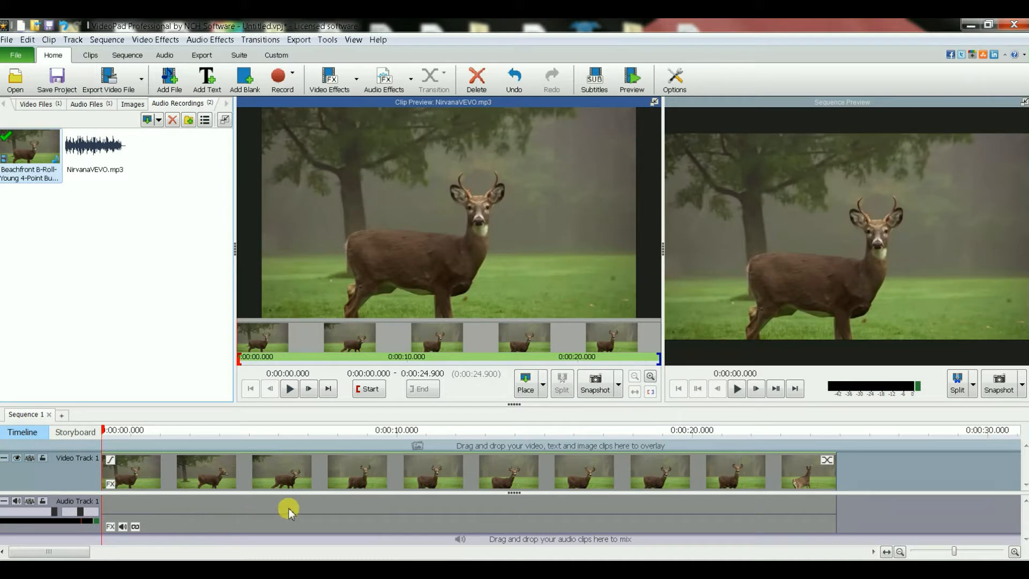
mouse_move(373, 518)
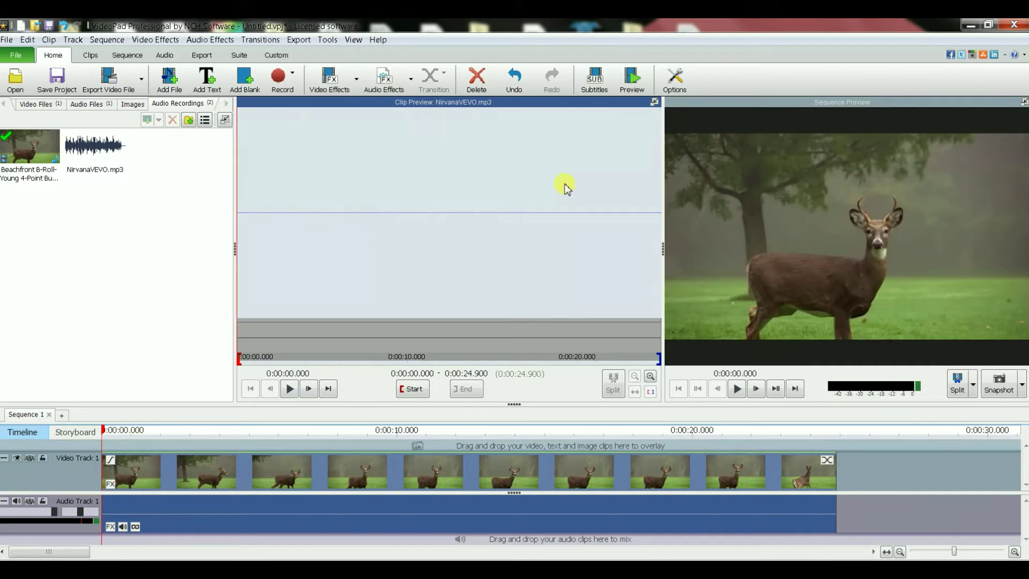
mouse_move(165, 528)
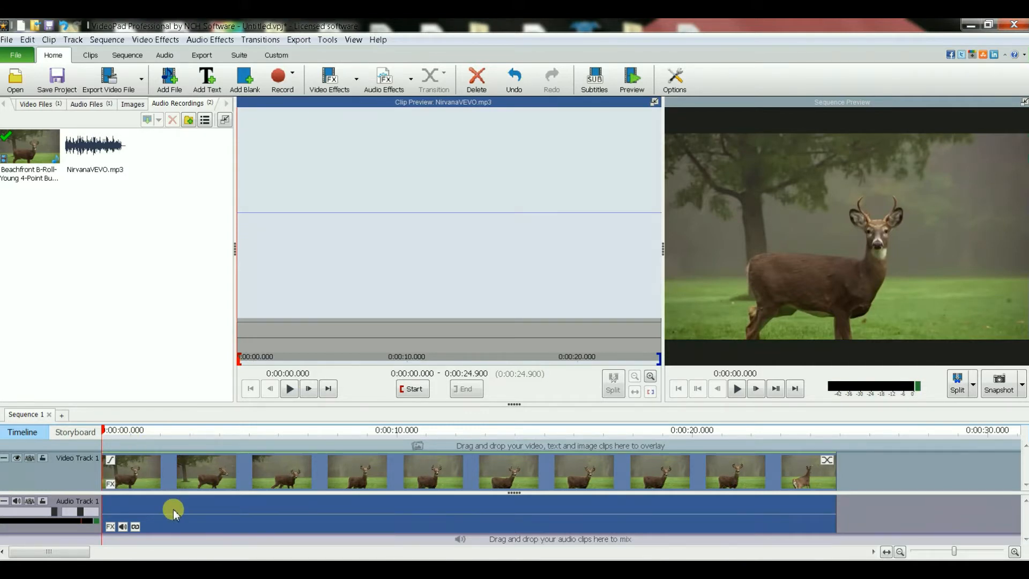
right_click(173, 511)
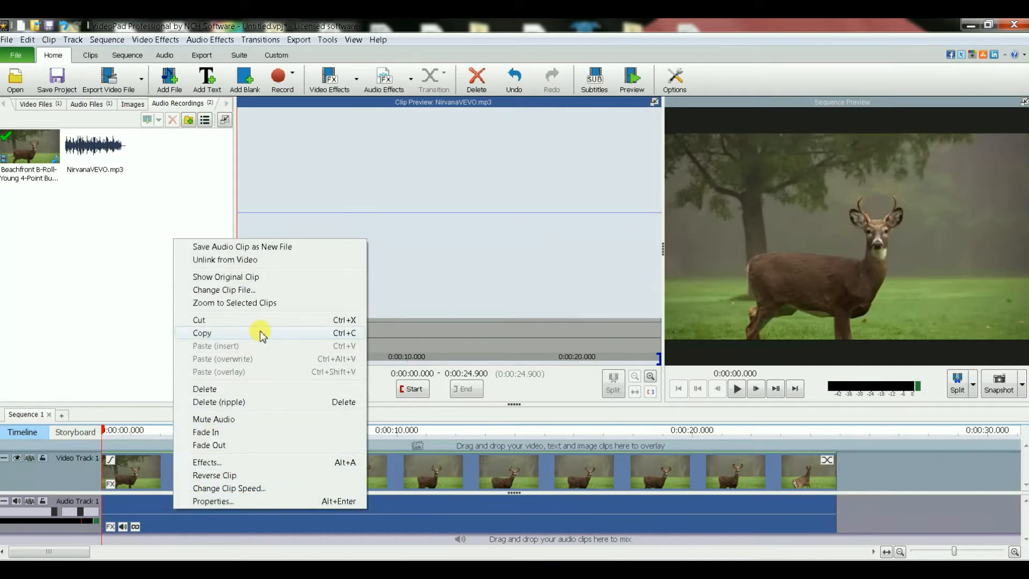
mouse_move(271, 260)
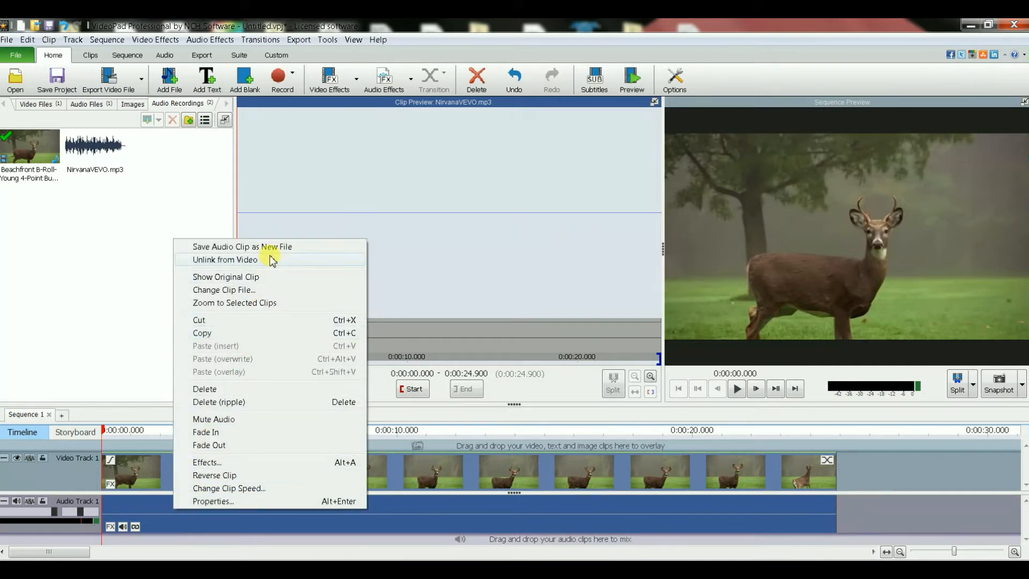
mouse_move(303, 266)
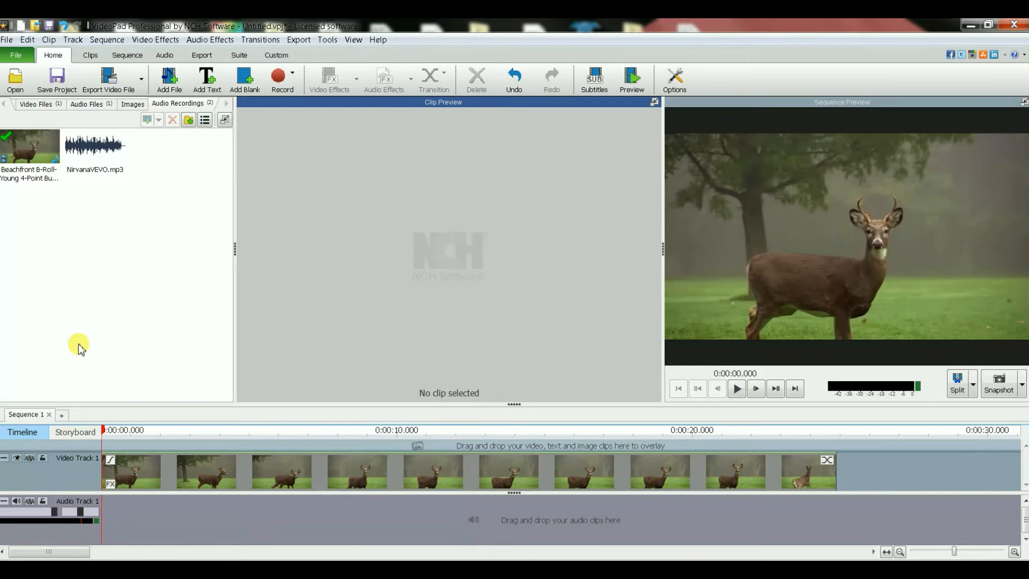
- Select the music clip, then preview the deer video and the music on the timeline in turn
click(95, 145)
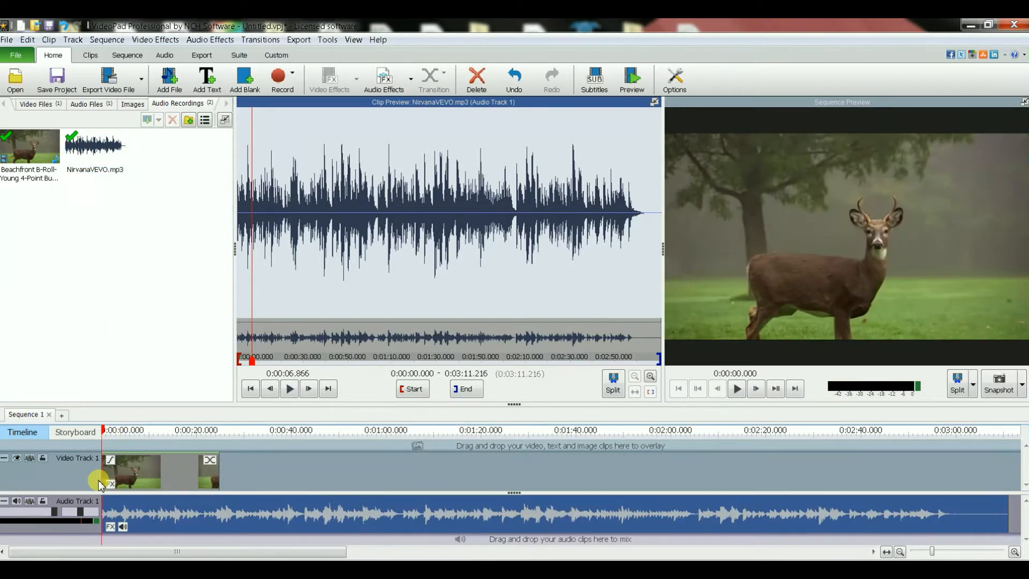
mouse_move(303, 465)
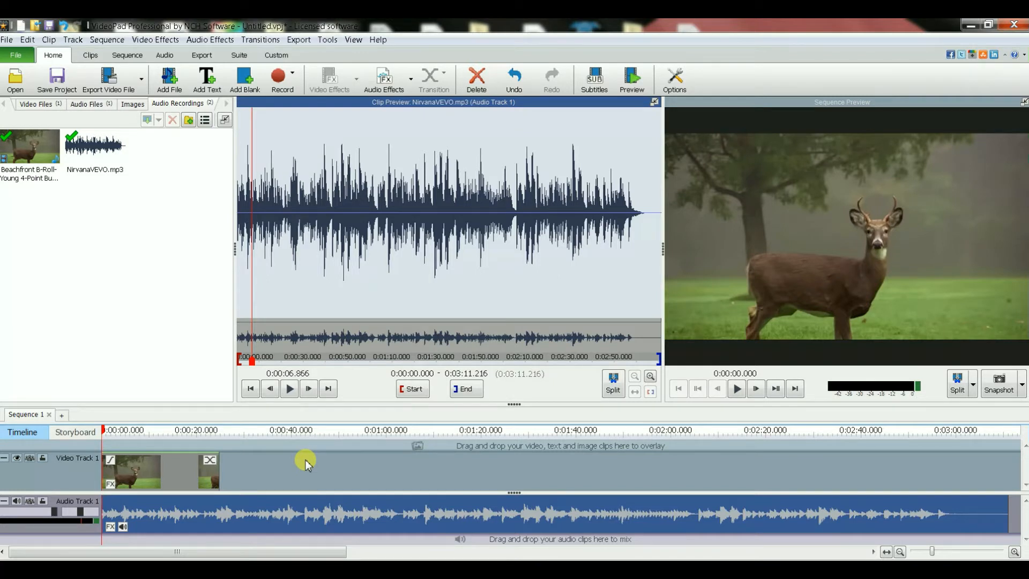
mouse_move(176, 301)
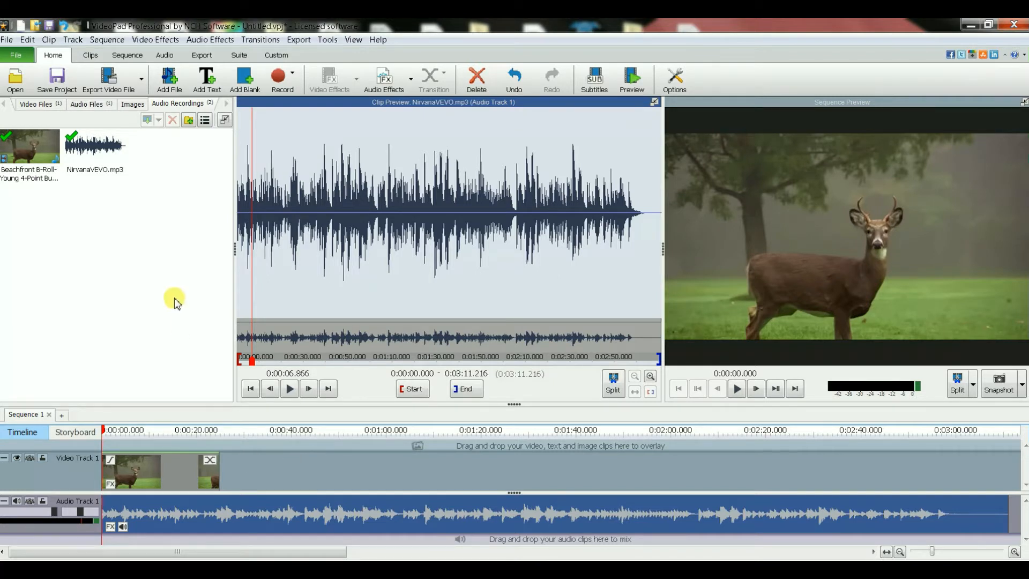
mouse_move(165, 523)
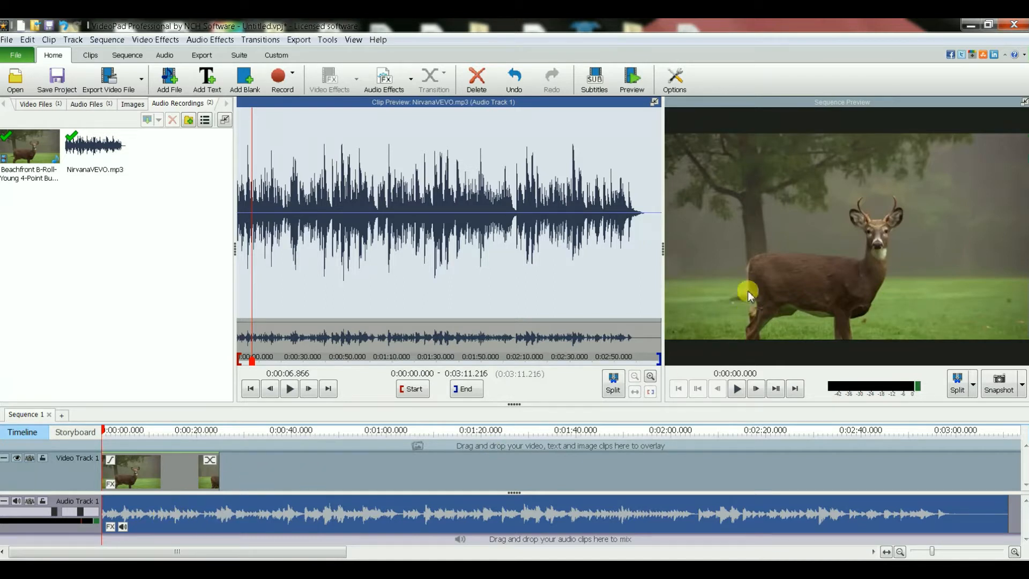
mouse_move(744, 279)
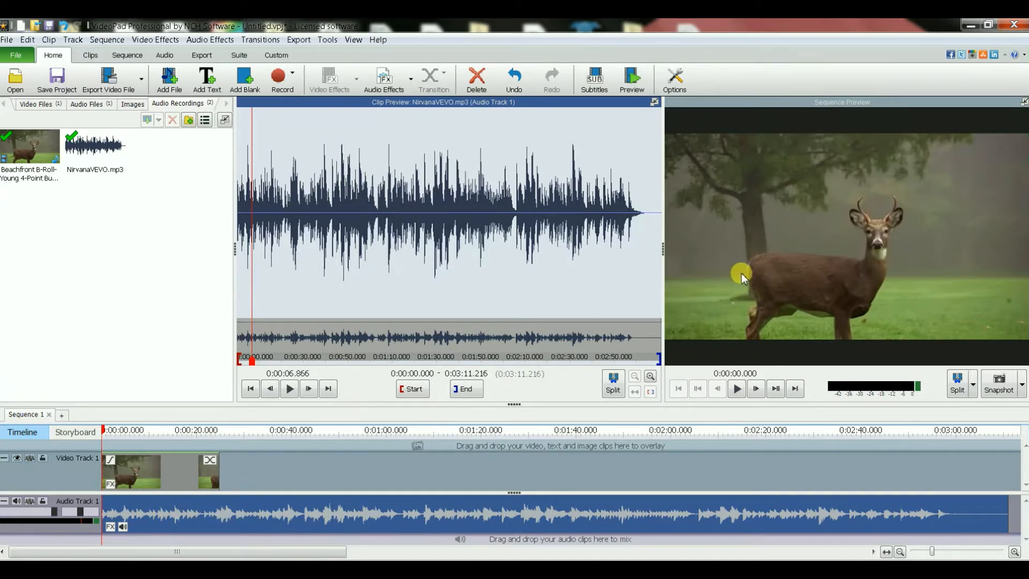
mouse_move(196, 518)
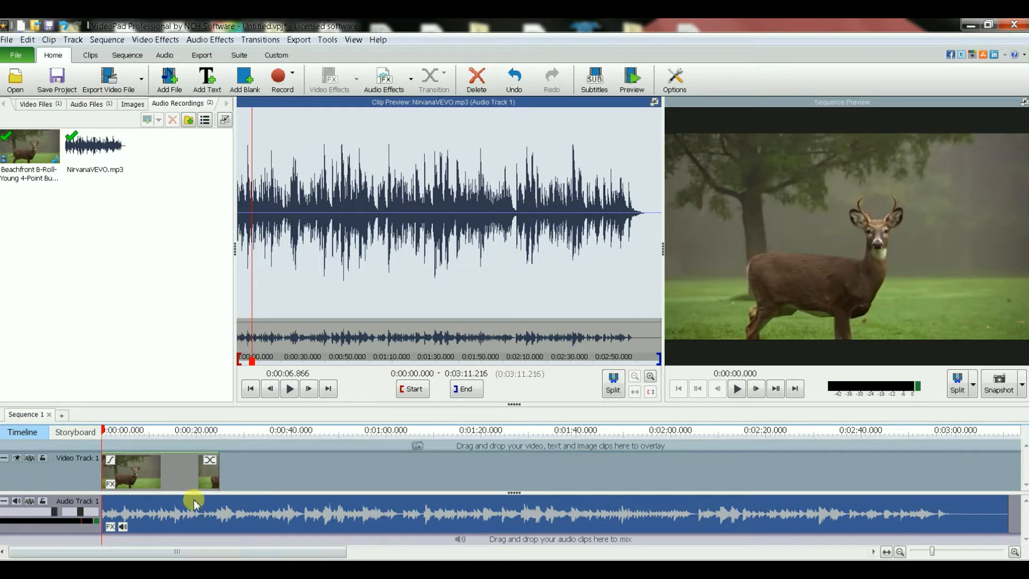
mouse_move(196, 488)
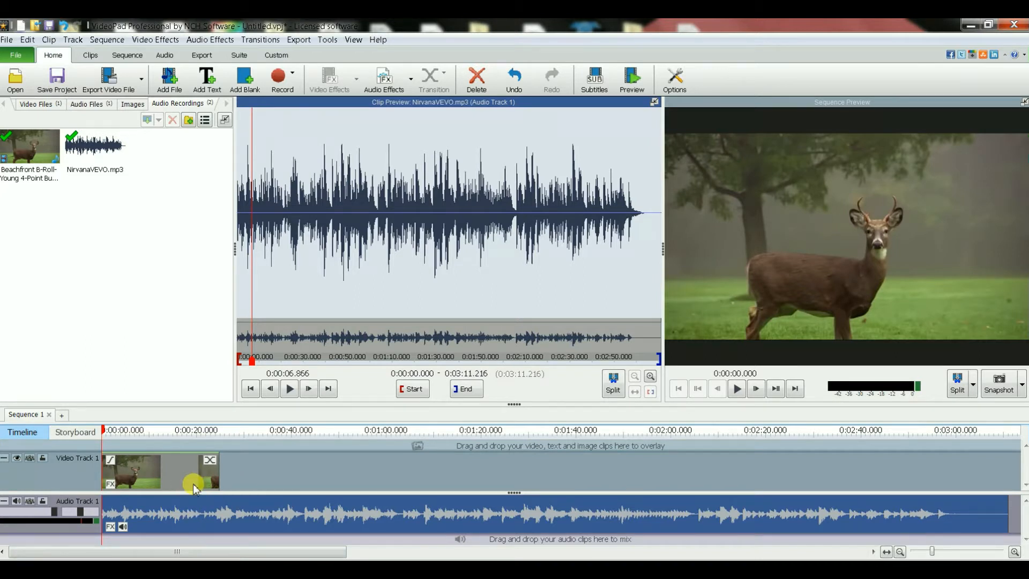
click(164, 476)
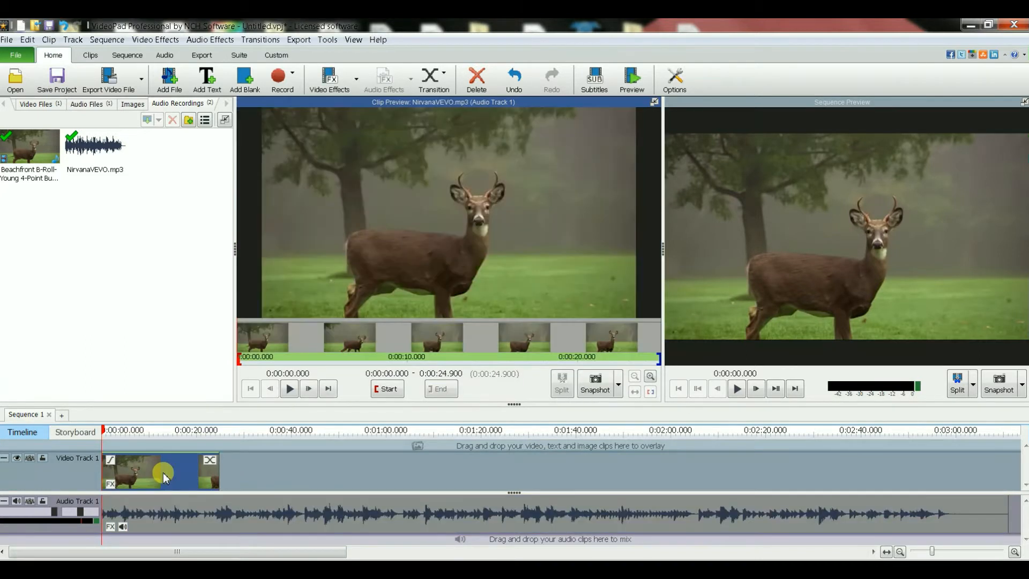
mouse_move(152, 478)
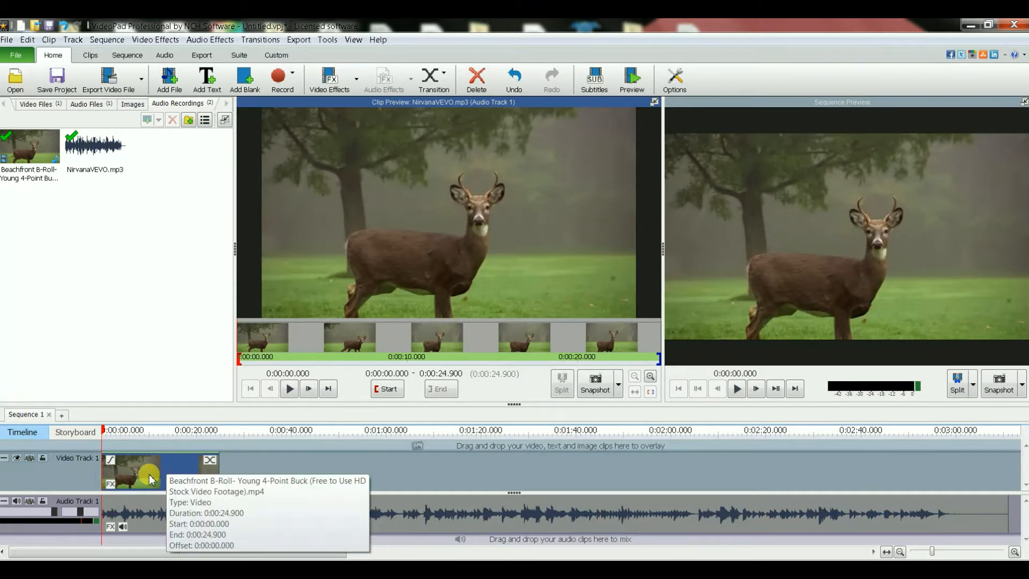
click(152, 525)
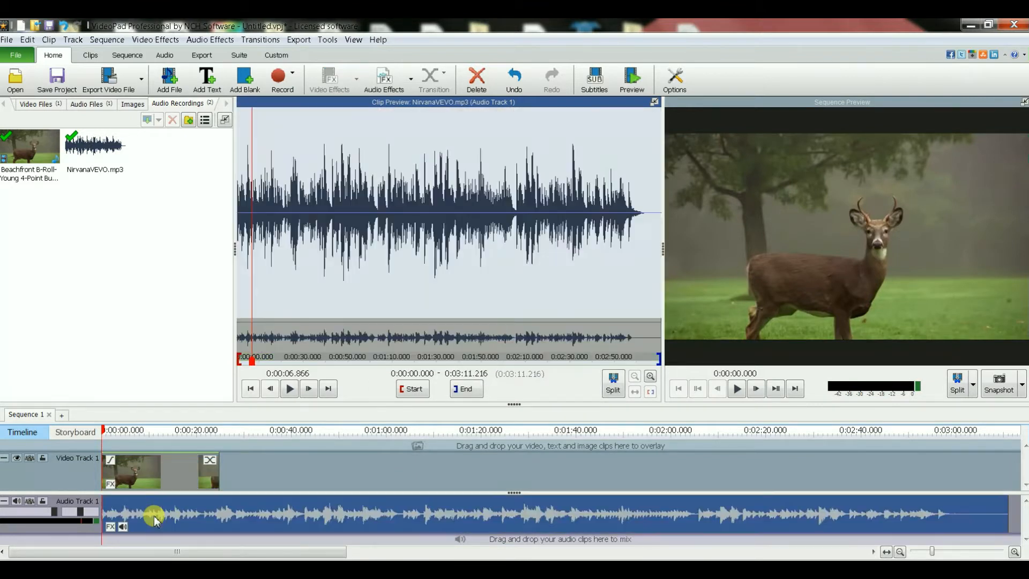
mouse_move(155, 521)
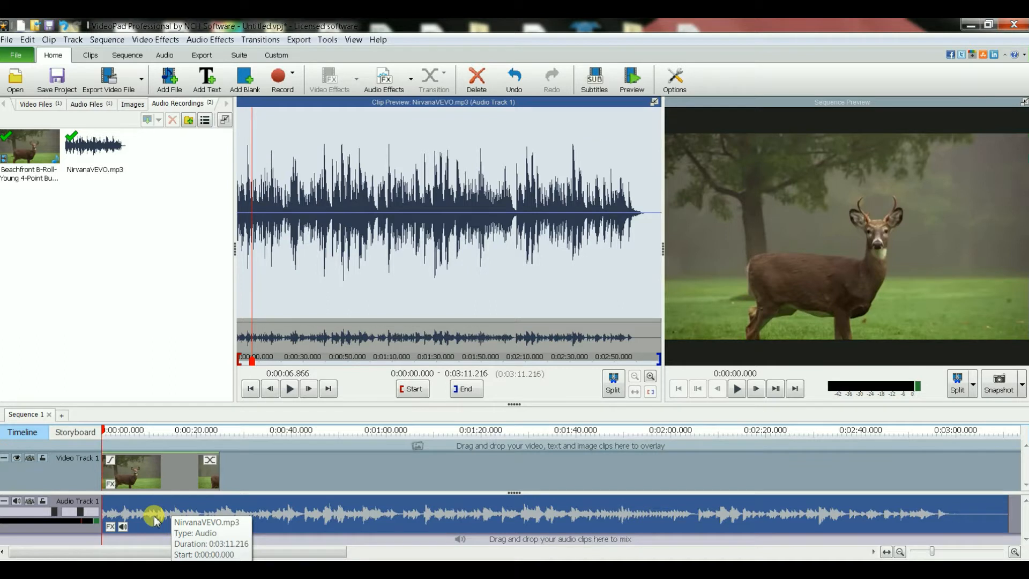
mouse_move(476, 531)
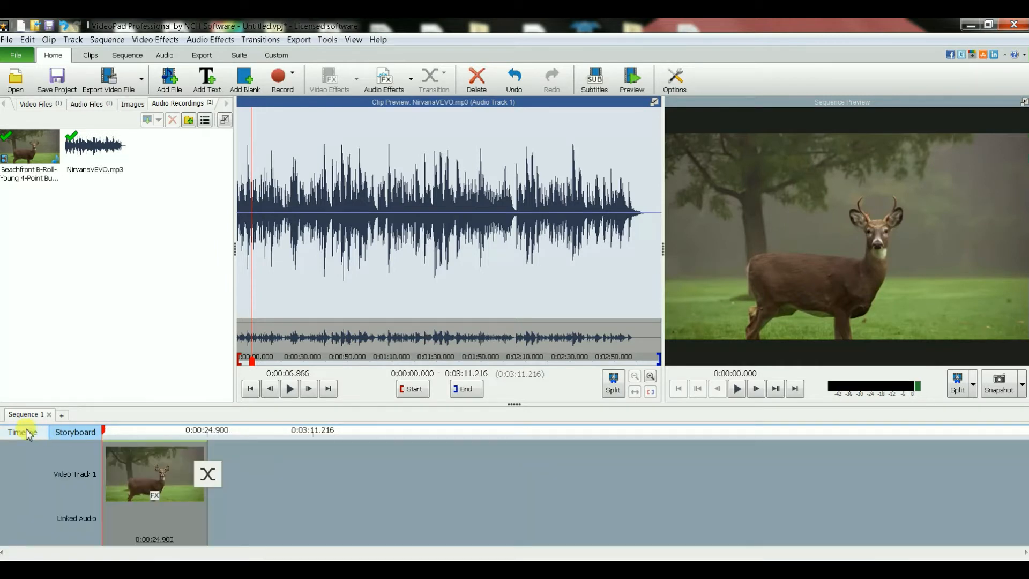
- Return to the timeline layout and scrub the playhead toward the deer video's end
click(23, 432)
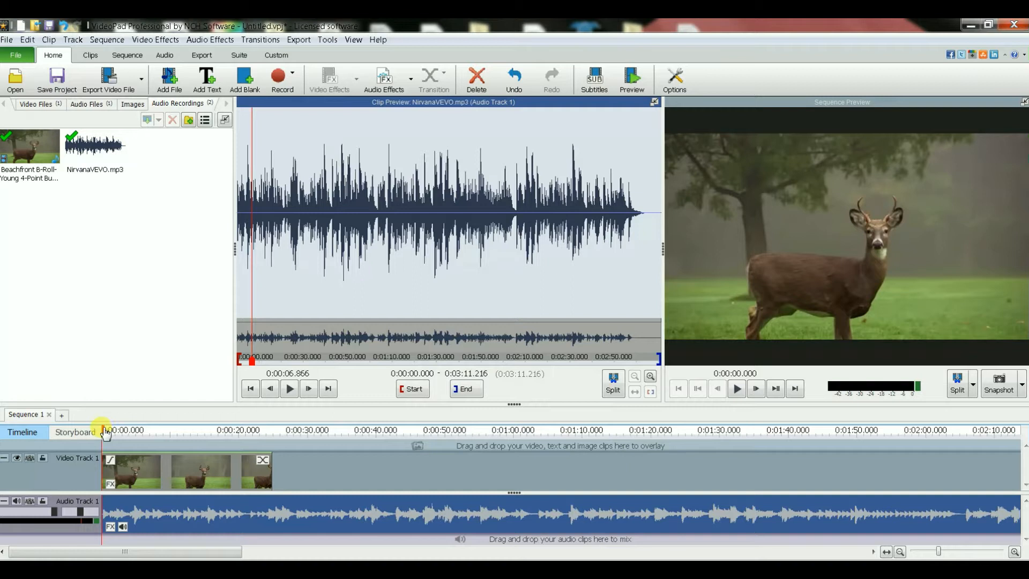
drag(106, 431, 131, 431)
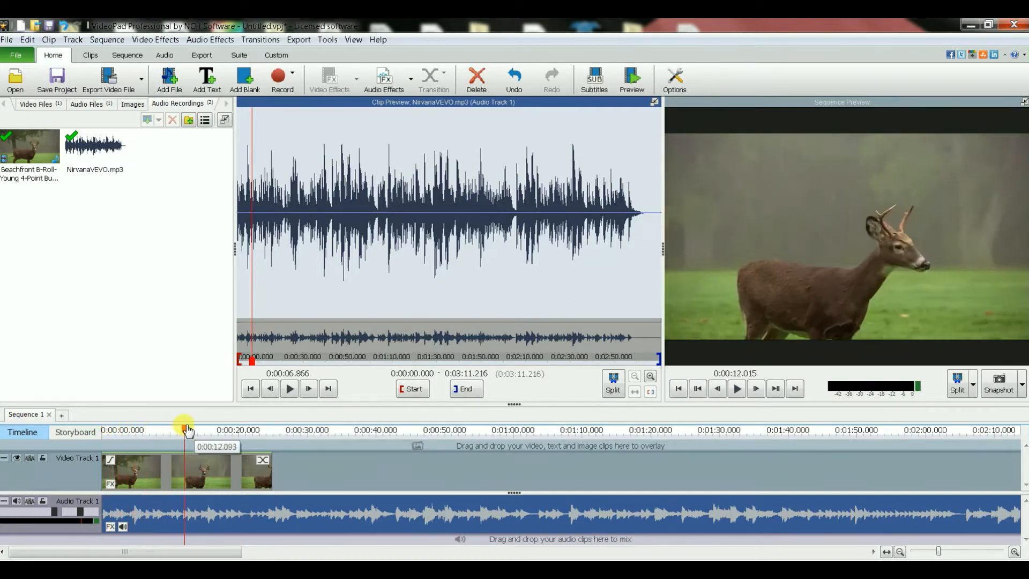
drag(186, 430, 251, 430)
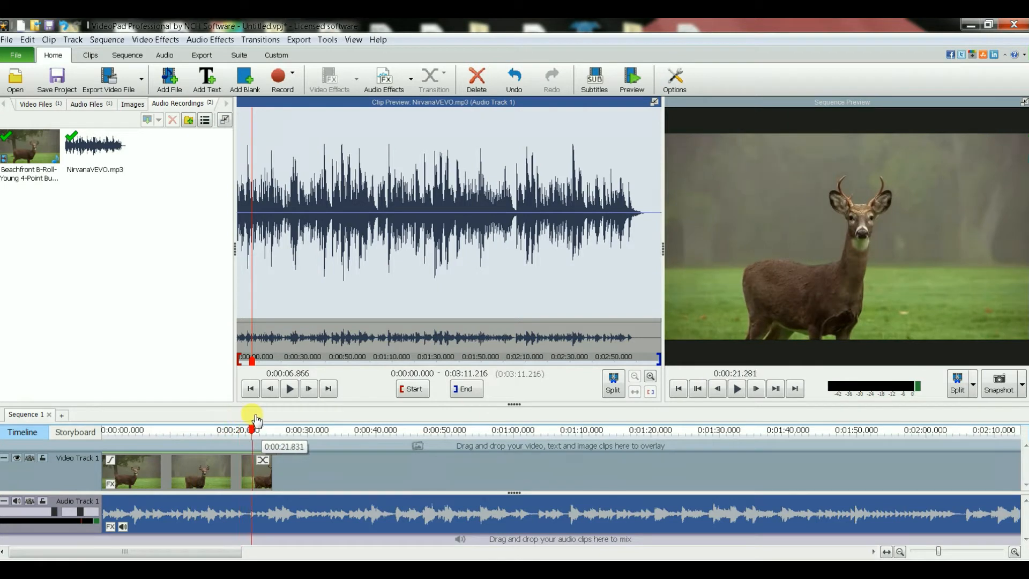
drag(252, 430, 272, 430)
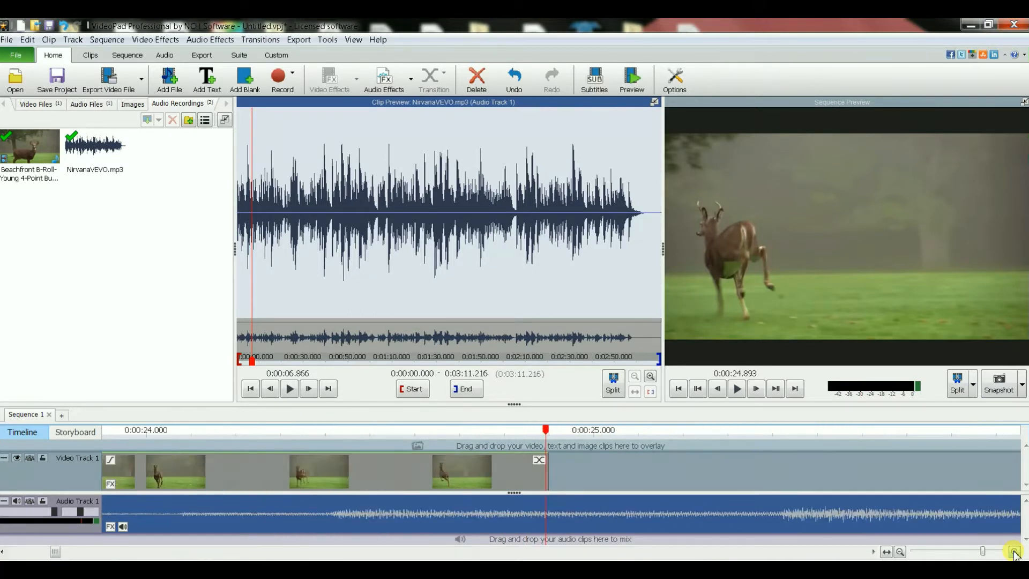
- Zoom in, set the playhead exactly at 0:00:24.900, and zoom back out
click(1014, 564)
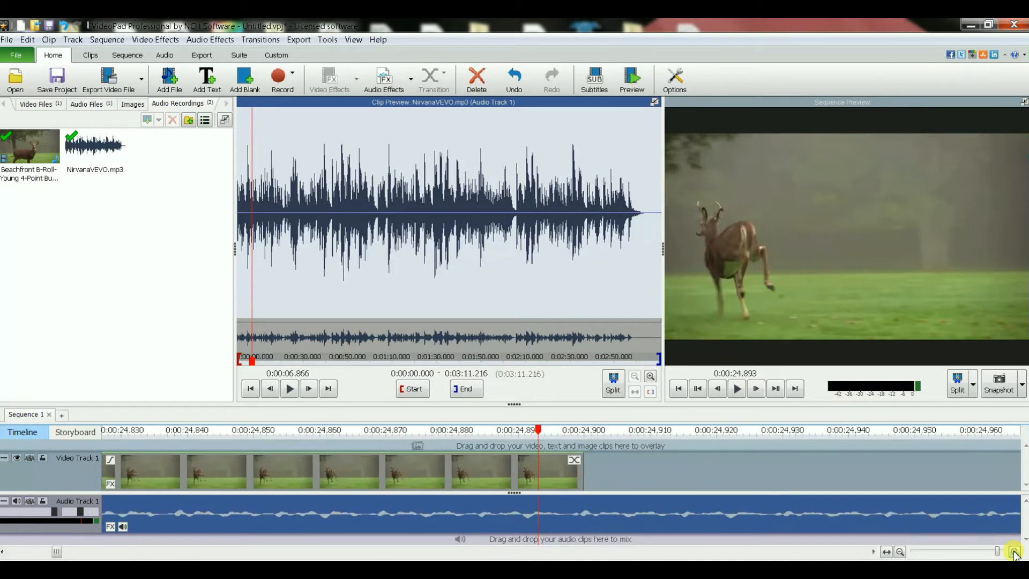
drag(538, 430, 553, 430)
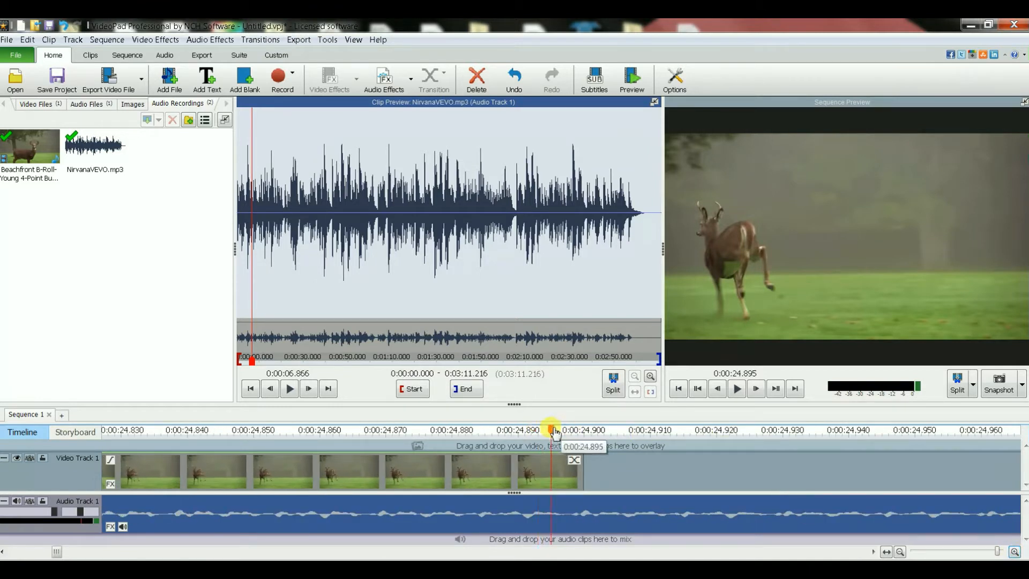
drag(554, 430, 584, 430)
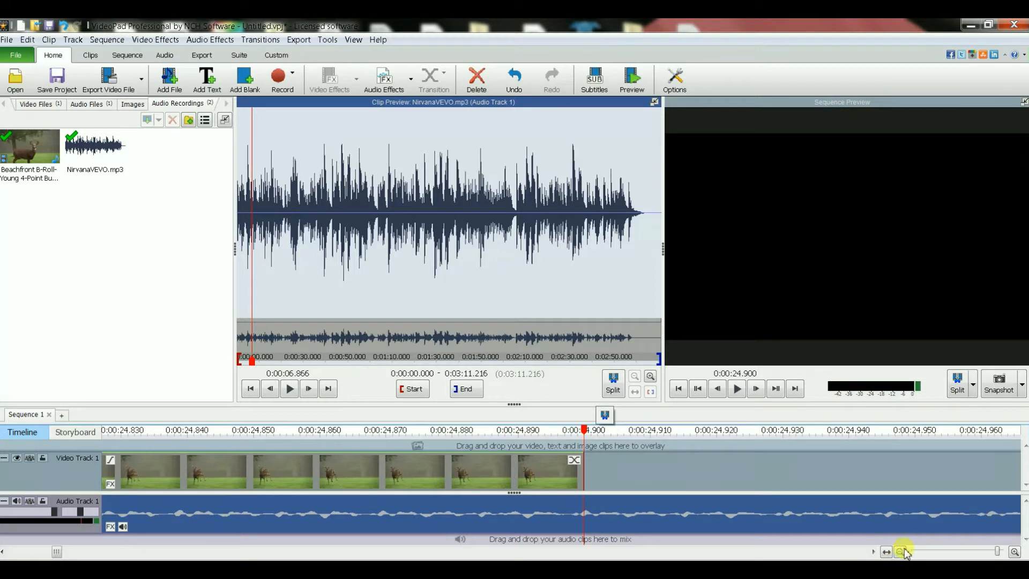
click(901, 551)
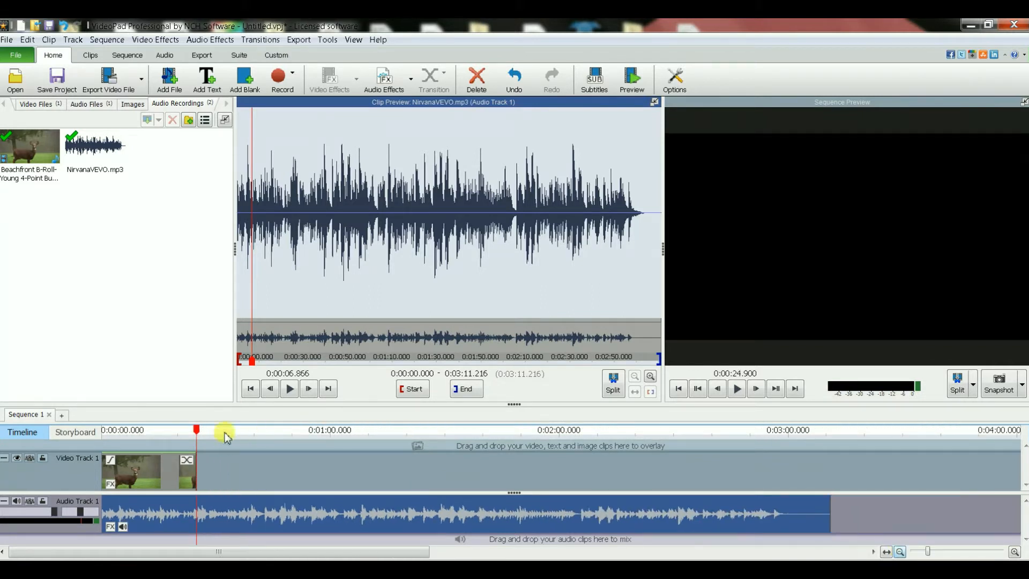
mouse_move(410, 457)
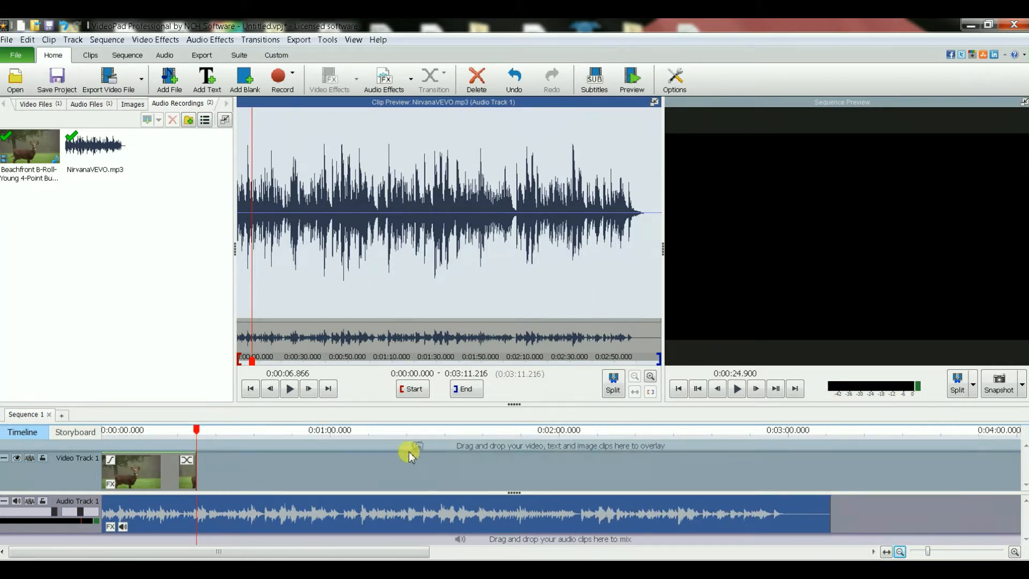
mouse_move(547, 446)
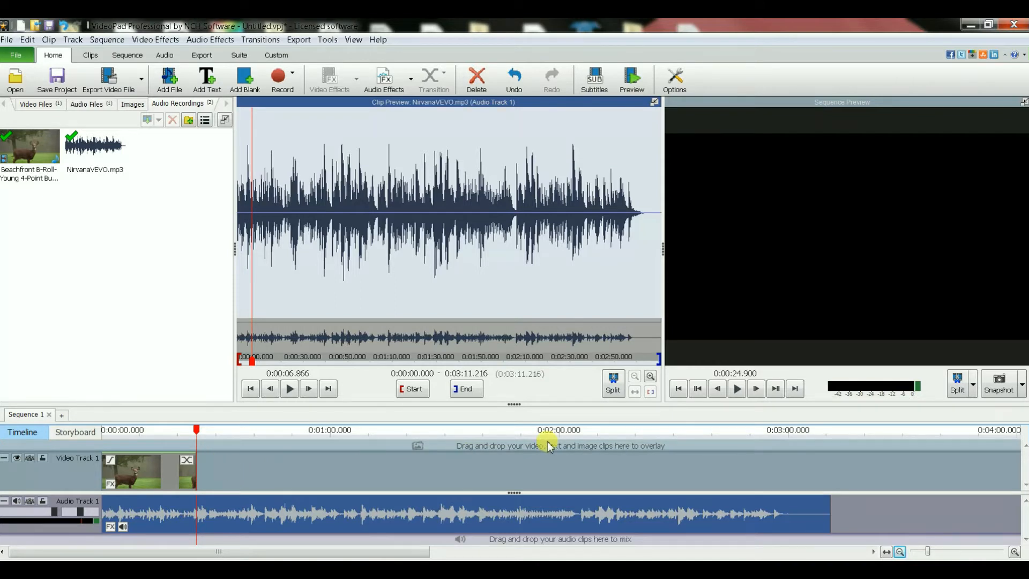
mouse_move(959, 384)
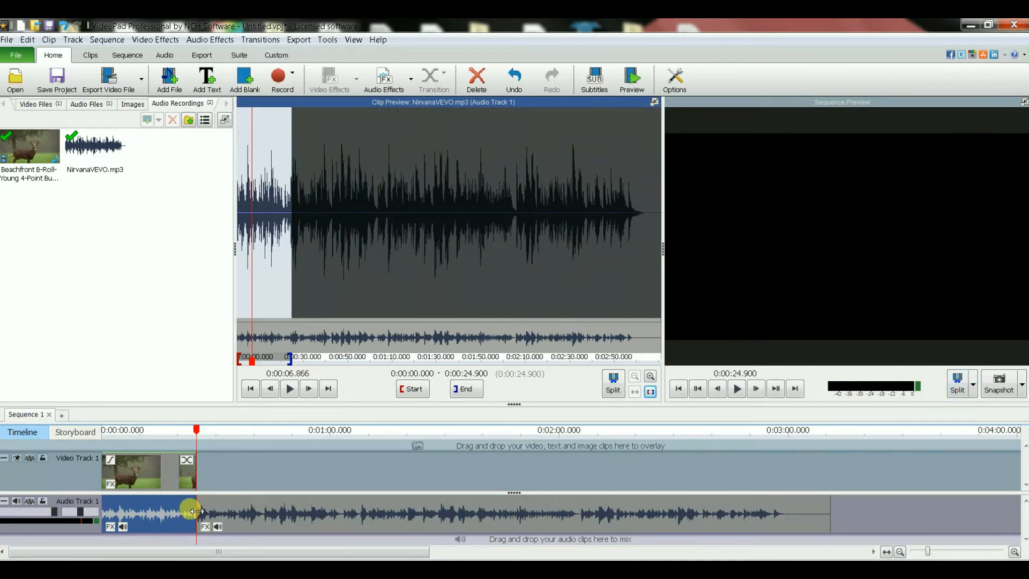
mouse_move(257, 534)
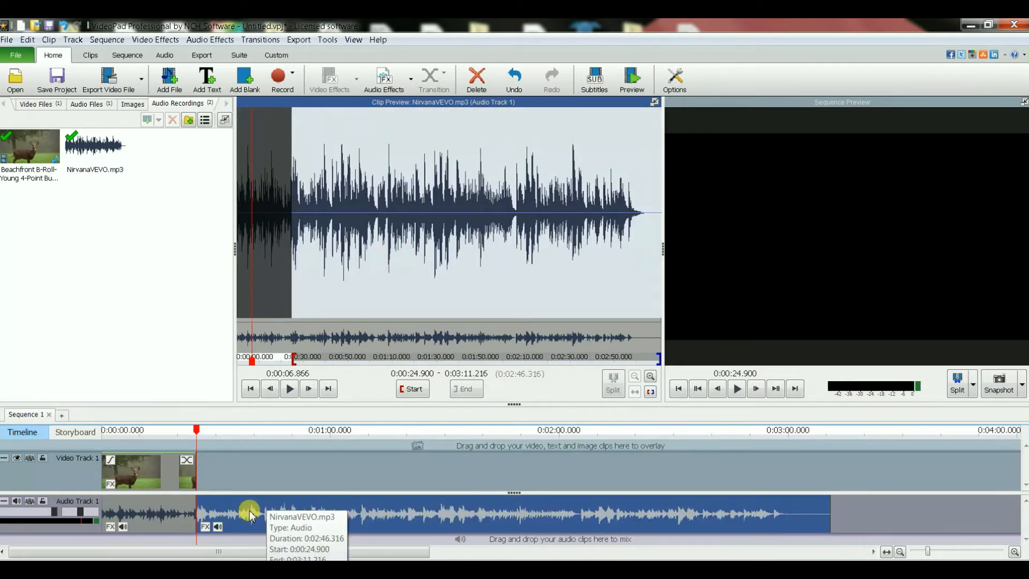
mouse_move(455, 553)
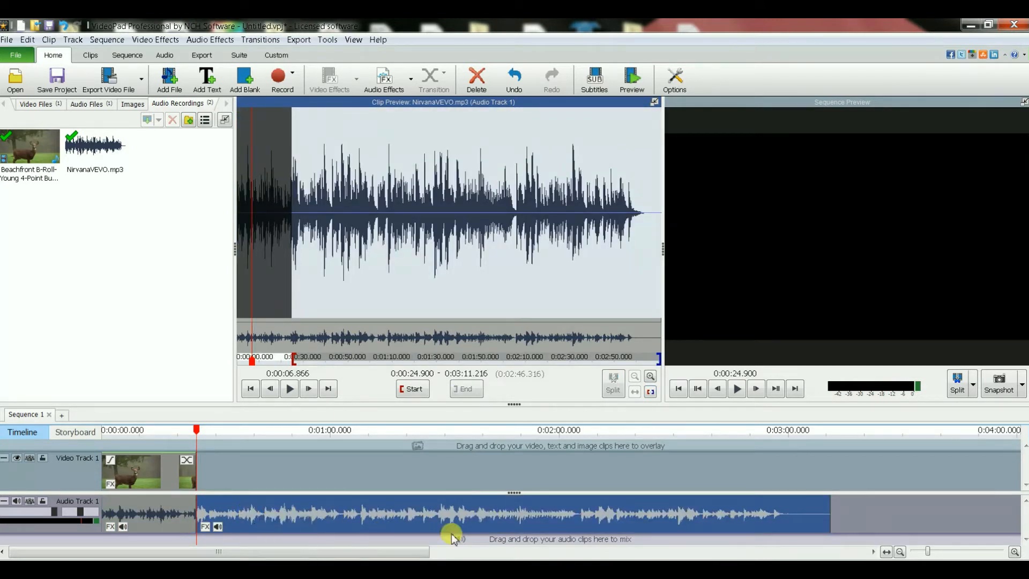
mouse_move(438, 535)
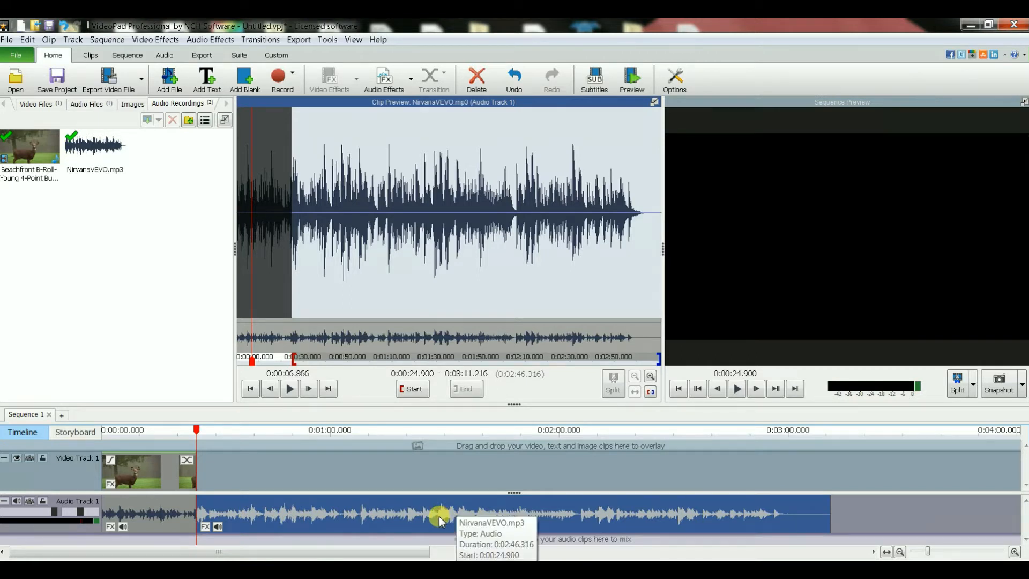
mouse_move(320, 470)
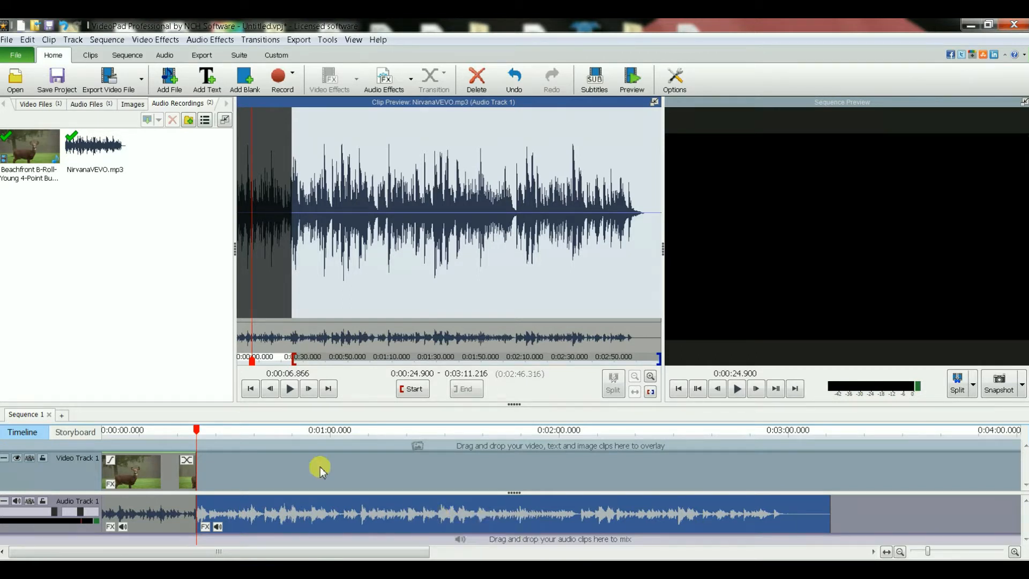
mouse_move(296, 518)
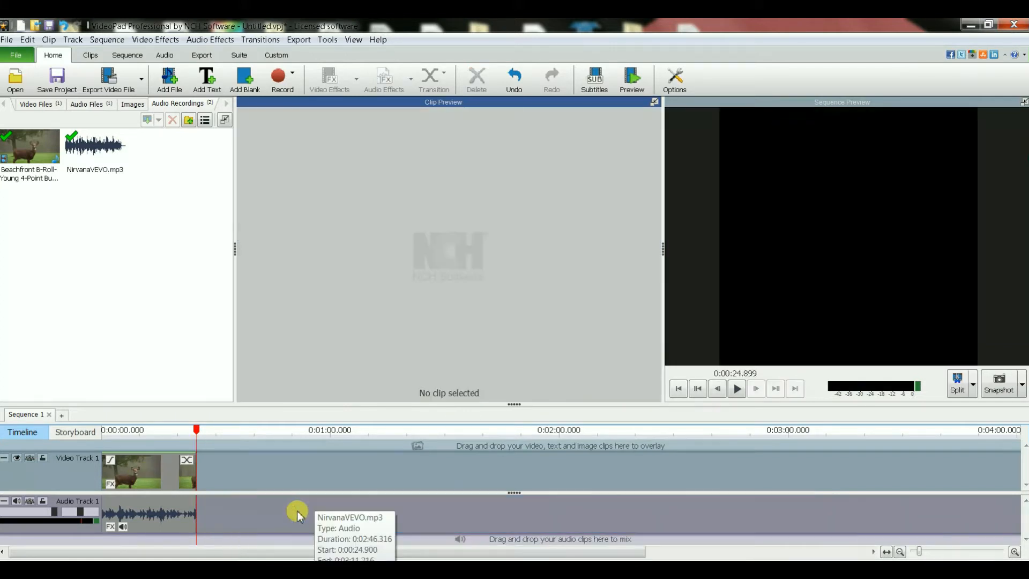
mouse_move(245, 536)
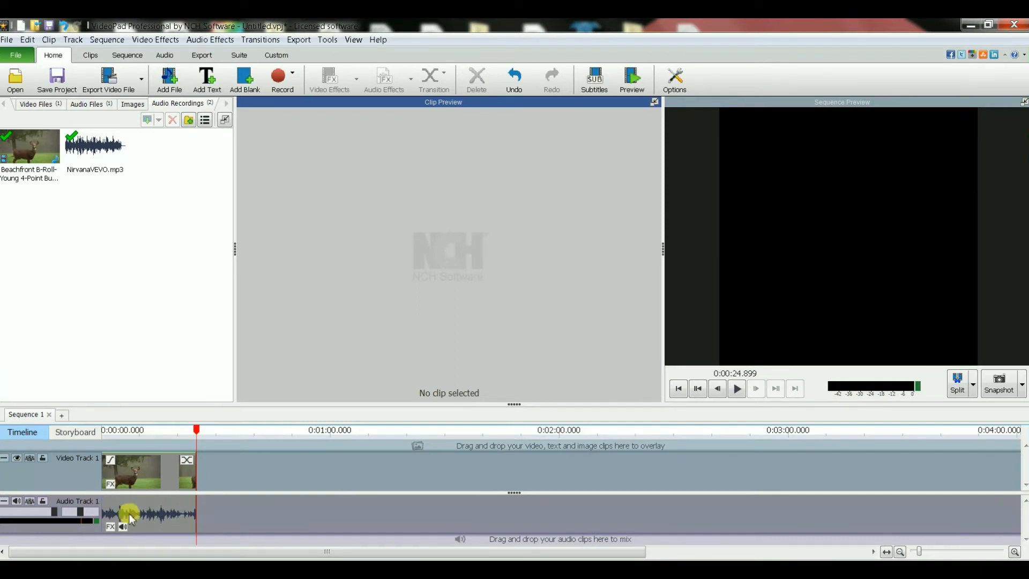
mouse_move(165, 521)
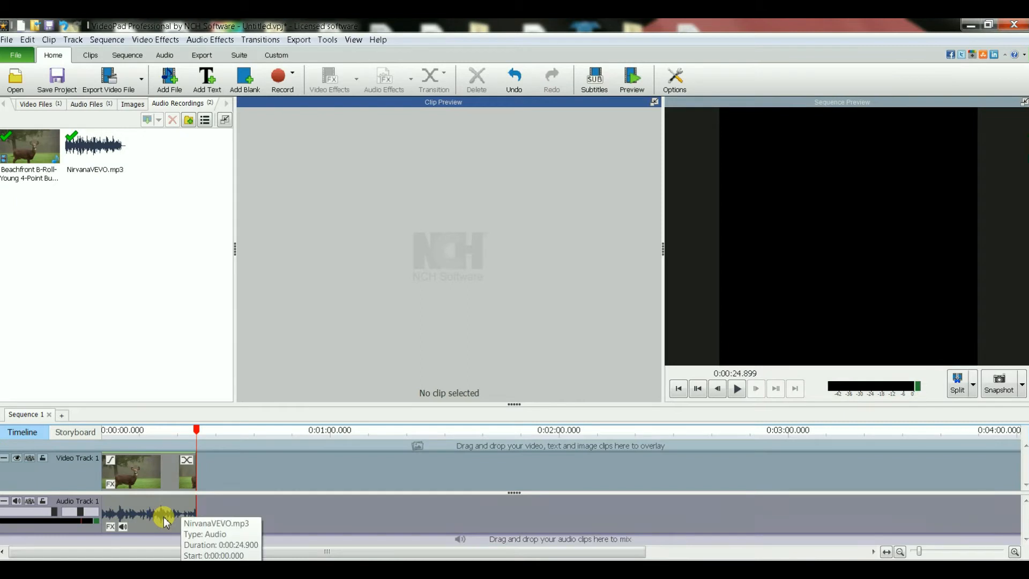
mouse_move(392, 470)
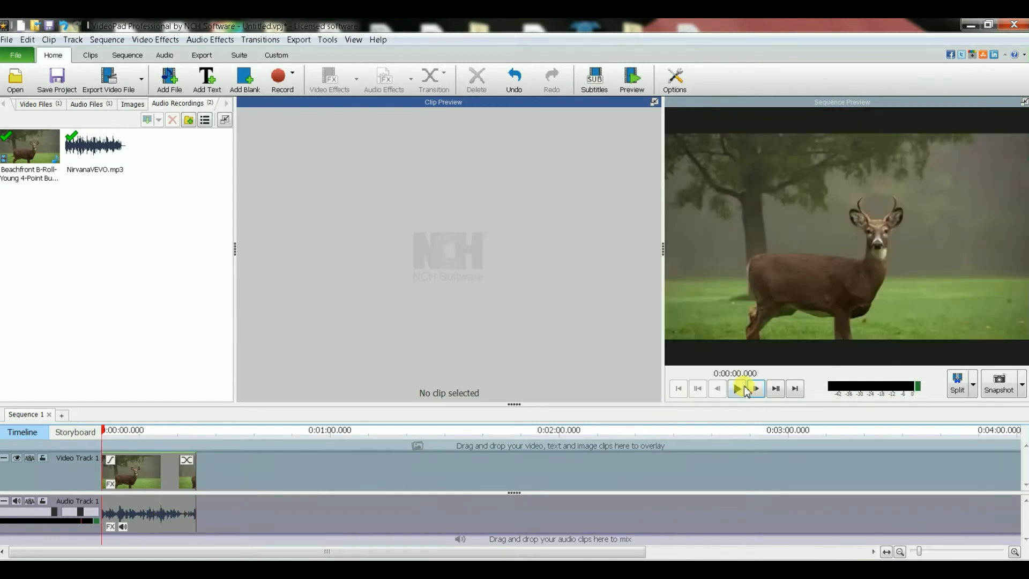
click(738, 389)
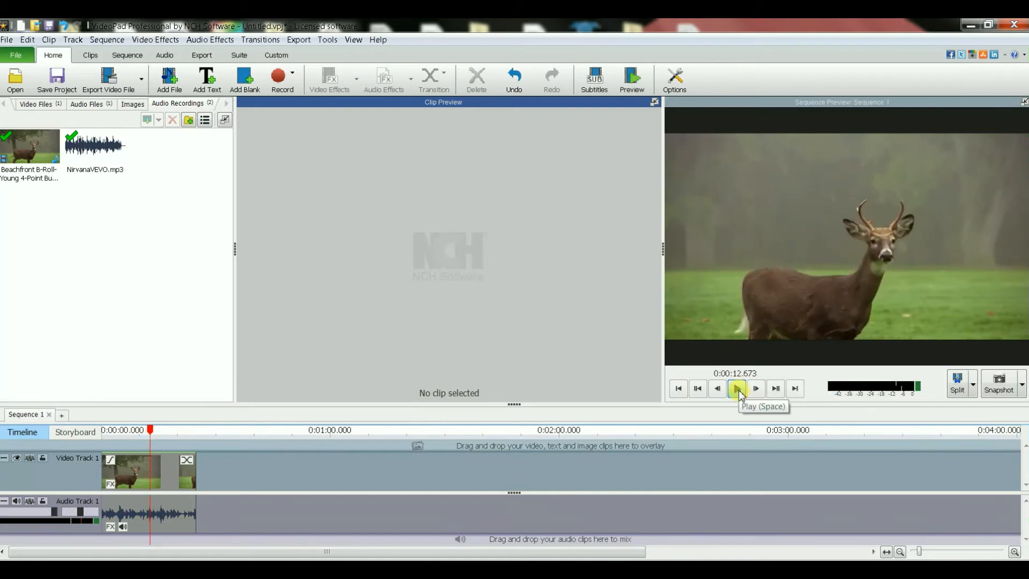
mouse_move(678, 389)
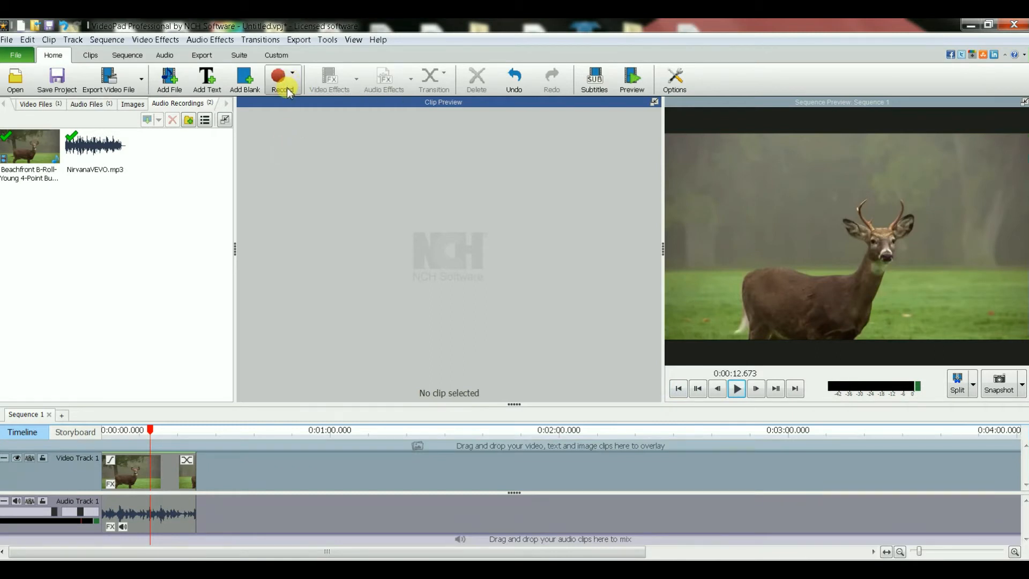
mouse_move(290, 92)
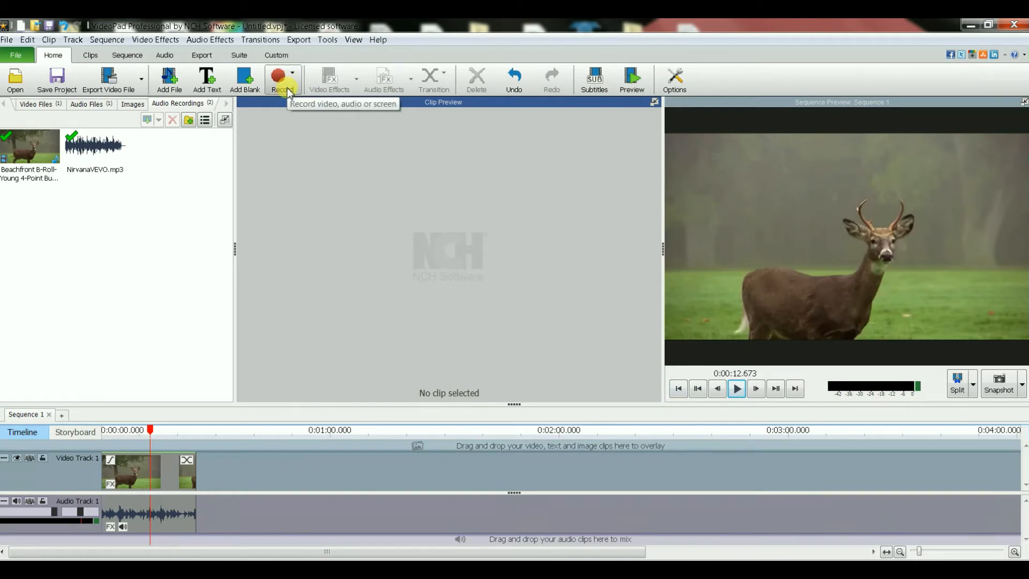
mouse_move(179, 401)
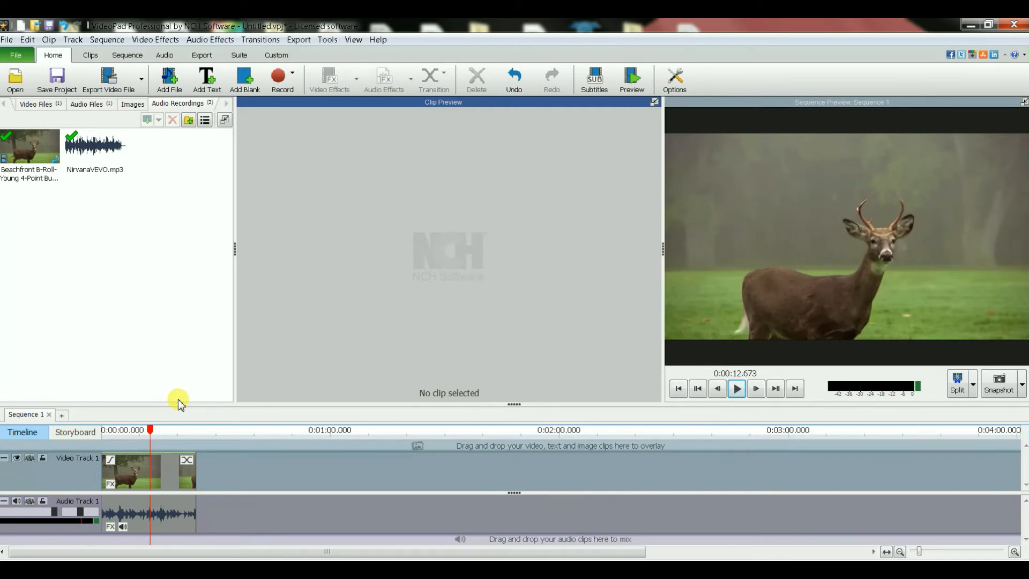
mouse_move(152, 432)
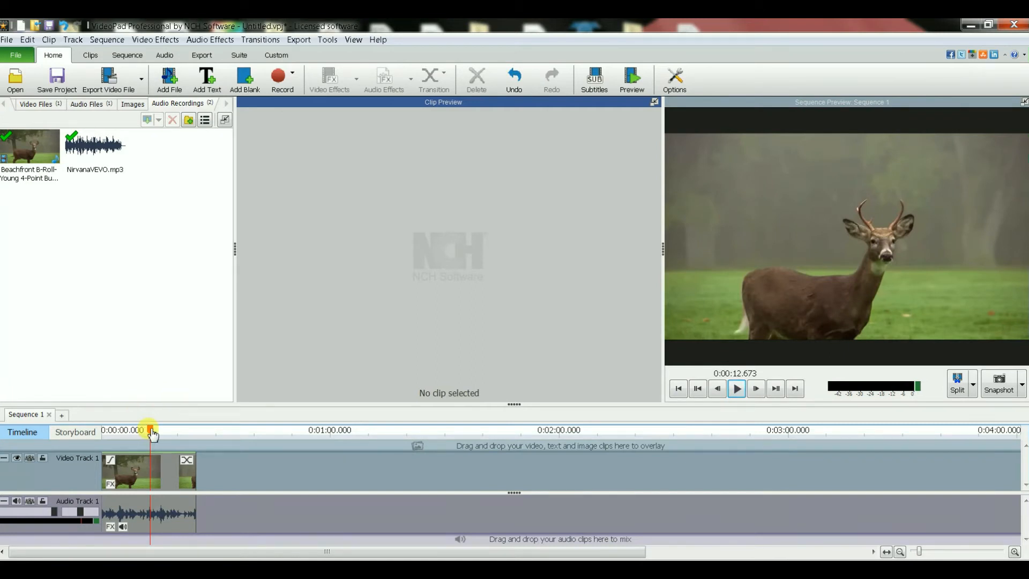
- Move the playhead back to about 0:00:06, where the narration should begin
drag(151, 431, 130, 431)
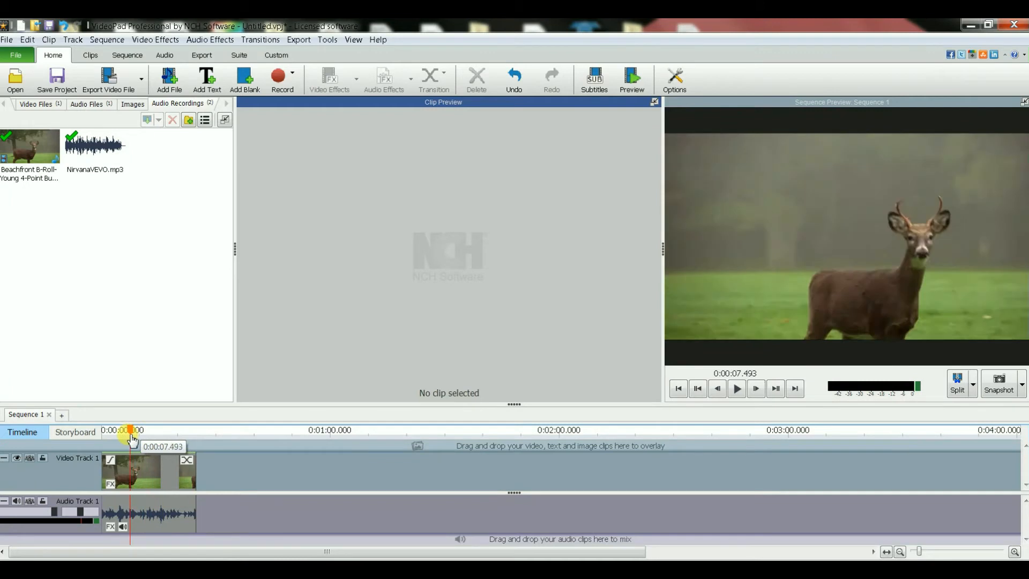
drag(131, 437, 120, 437)
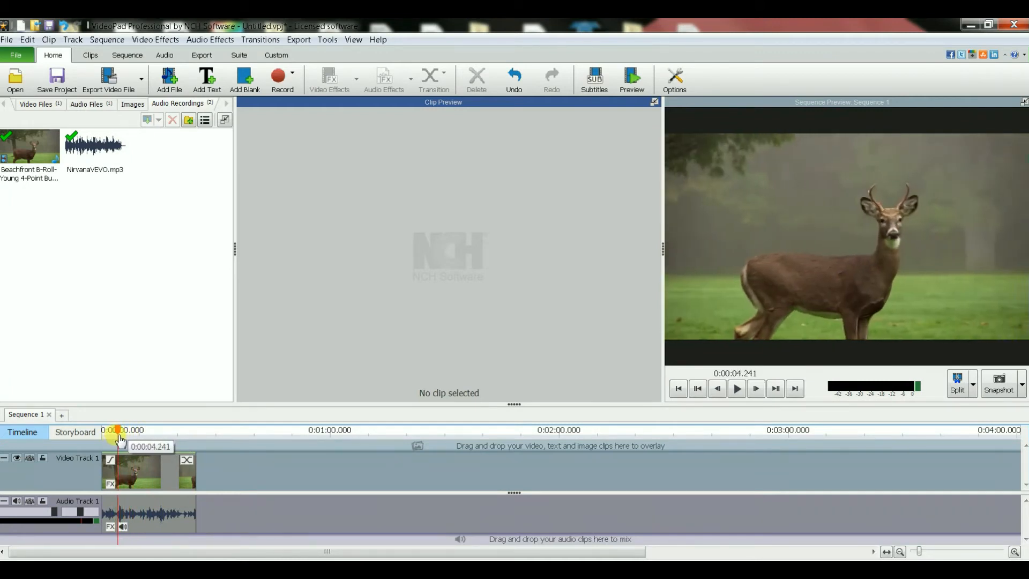
drag(112, 430, 123, 430)
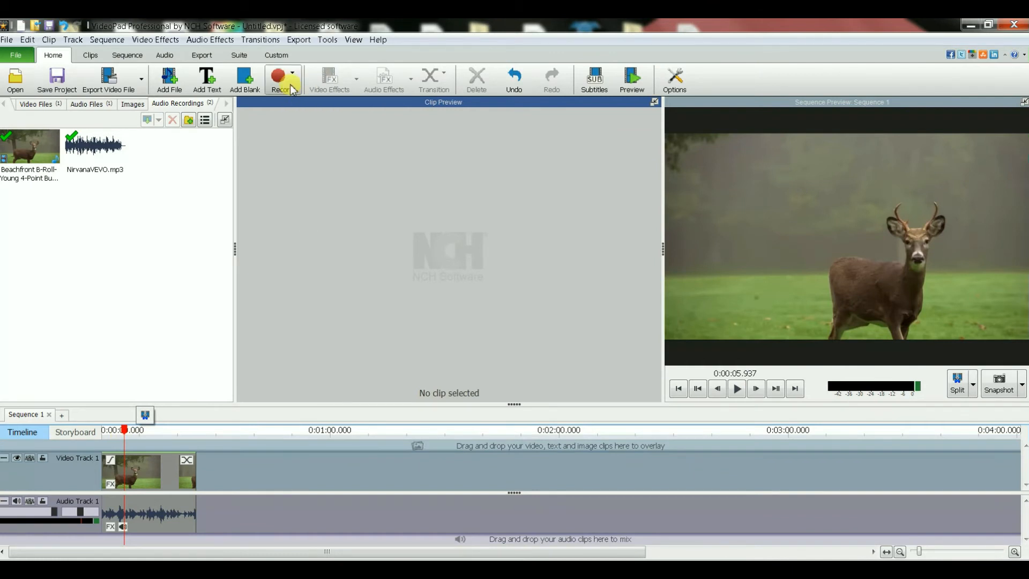
- Start Narrate from the Record options to show the Narration window with the deer video
click(283, 79)
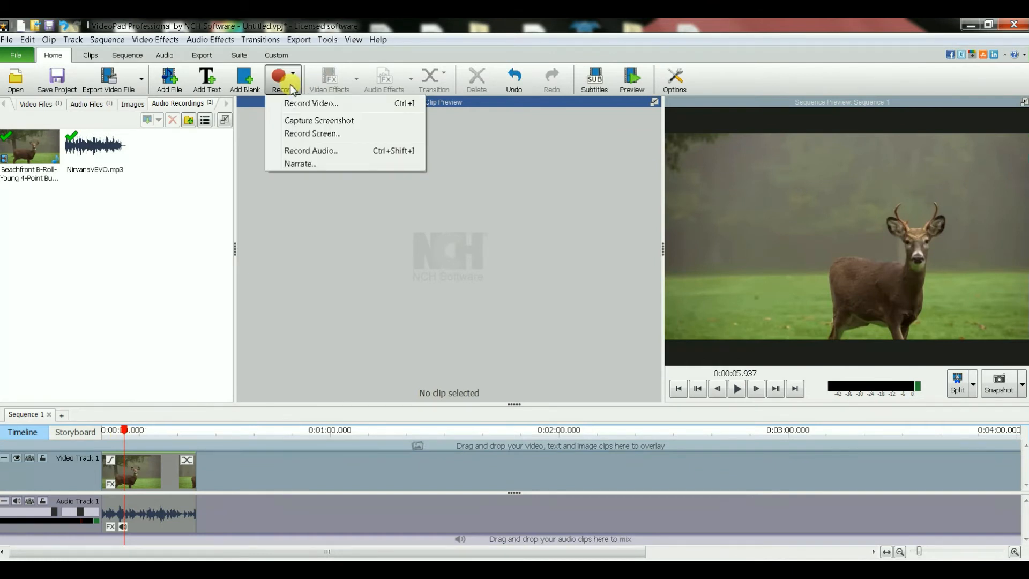
mouse_move(309, 166)
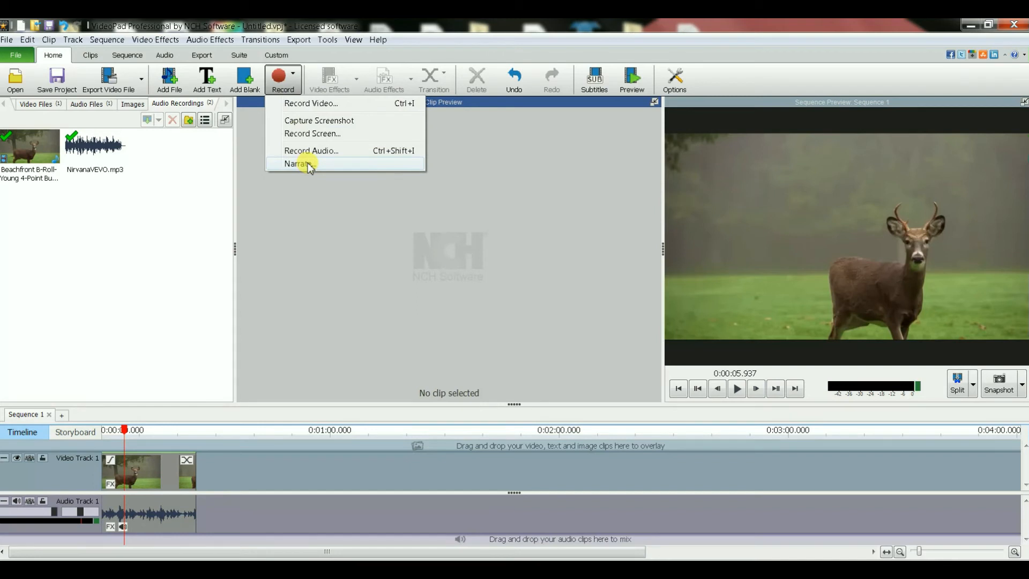
click(299, 164)
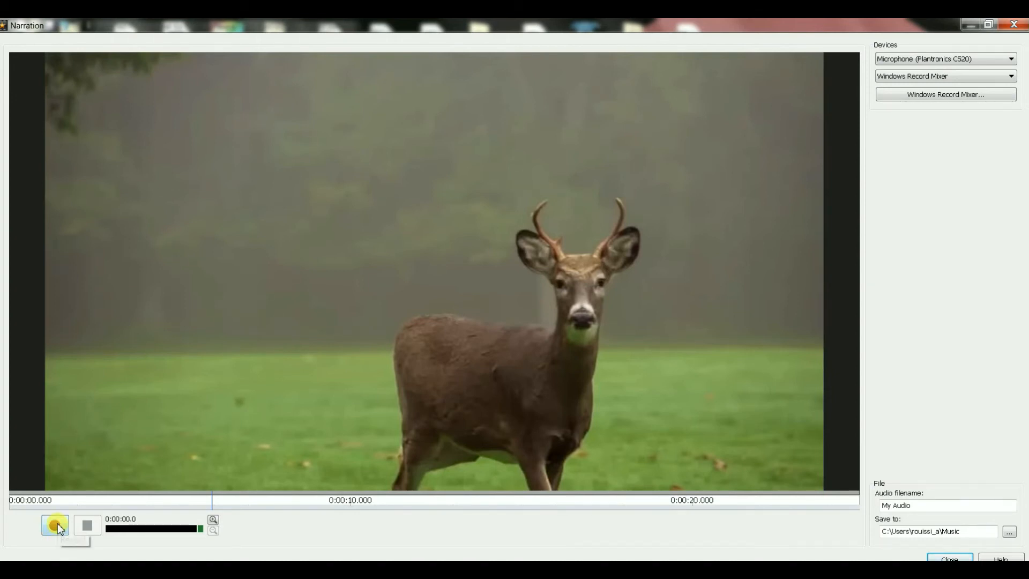
- Begin recording the spoken narration over the deer video
click(52, 525)
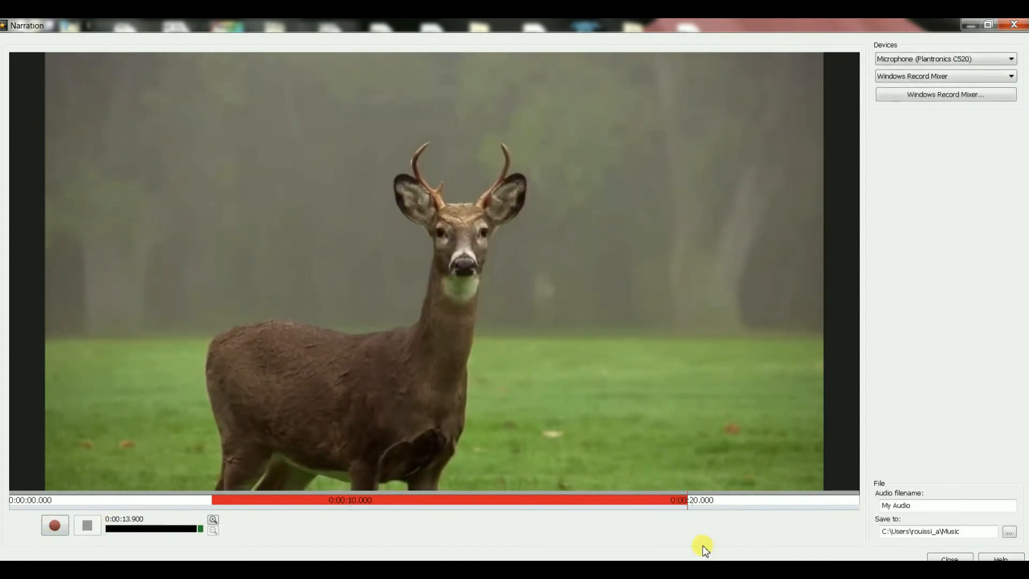
mouse_move(852, 549)
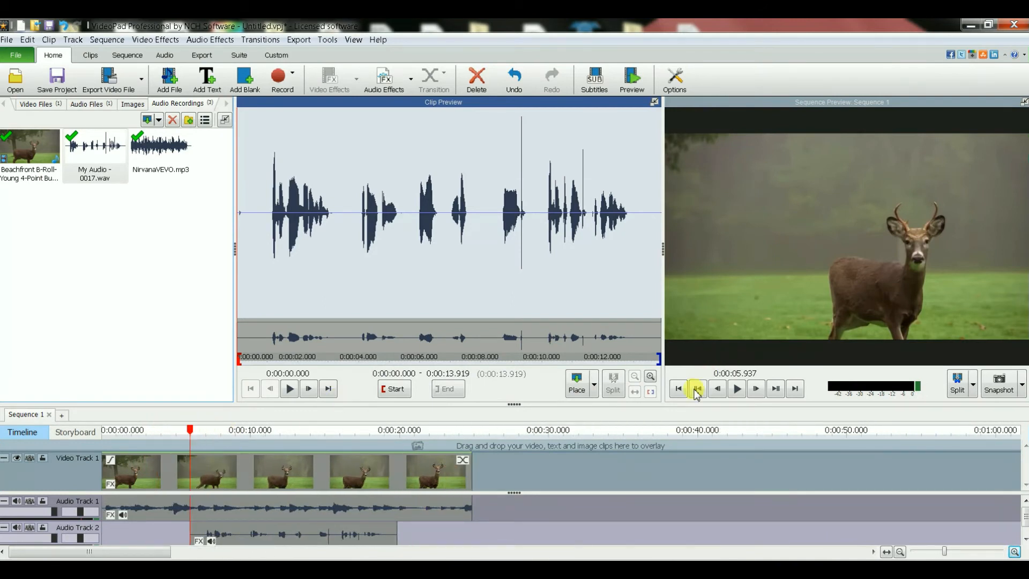
click(678, 389)
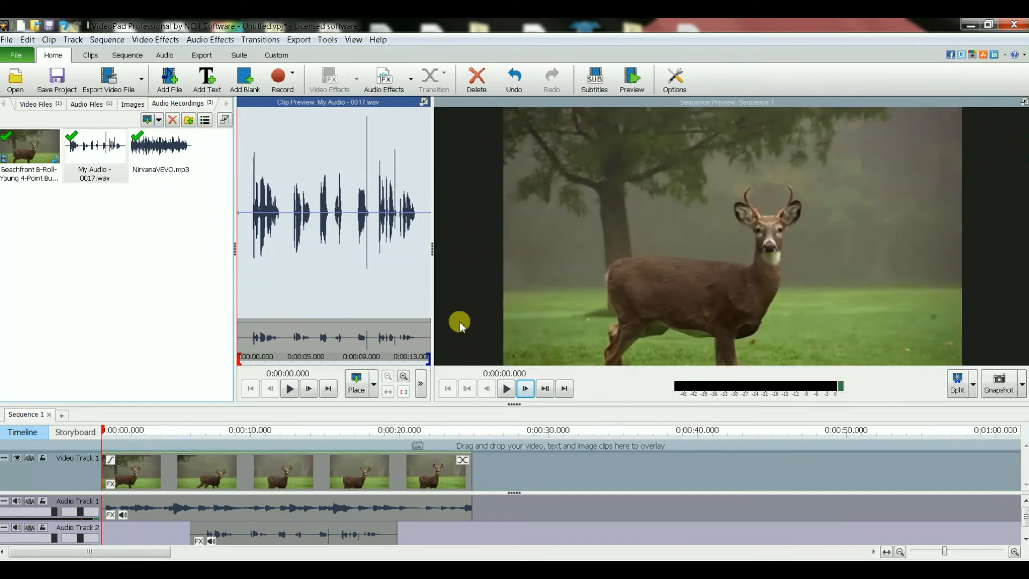
click(506, 389)
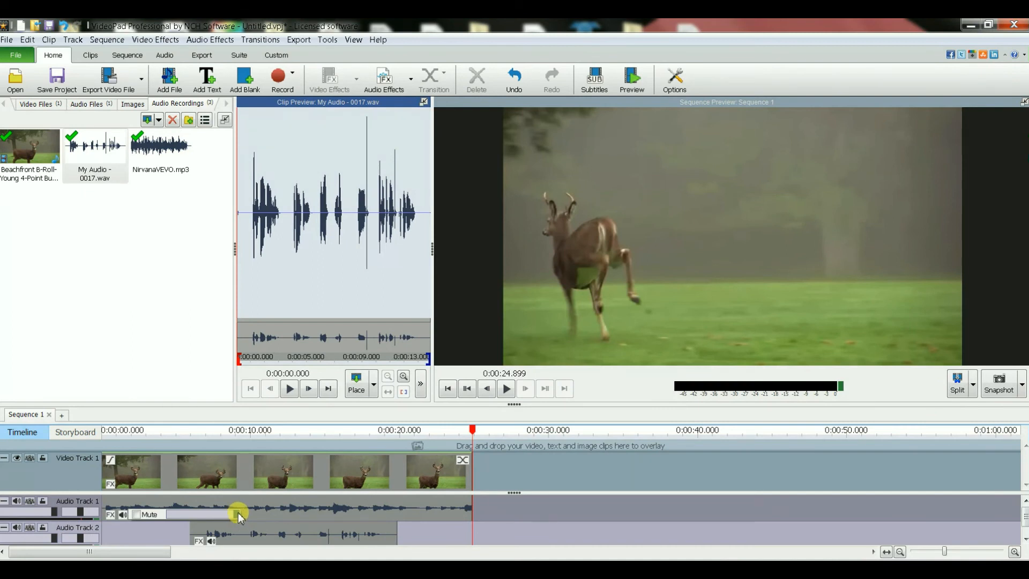
mouse_move(238, 511)
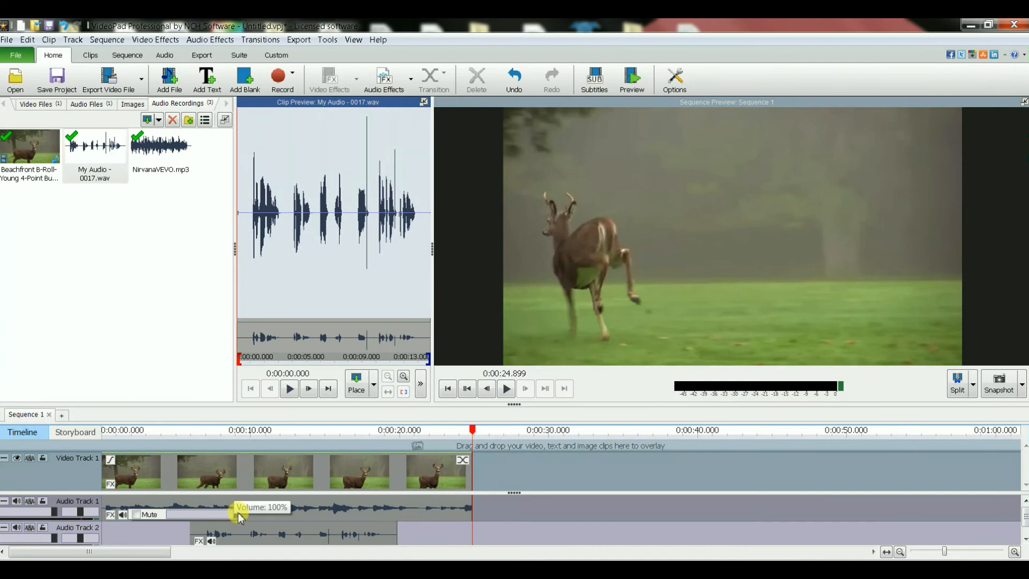
- Lower the Audio Track 1 music volume from 100% to about 15%
drag(238, 516, 195, 516)
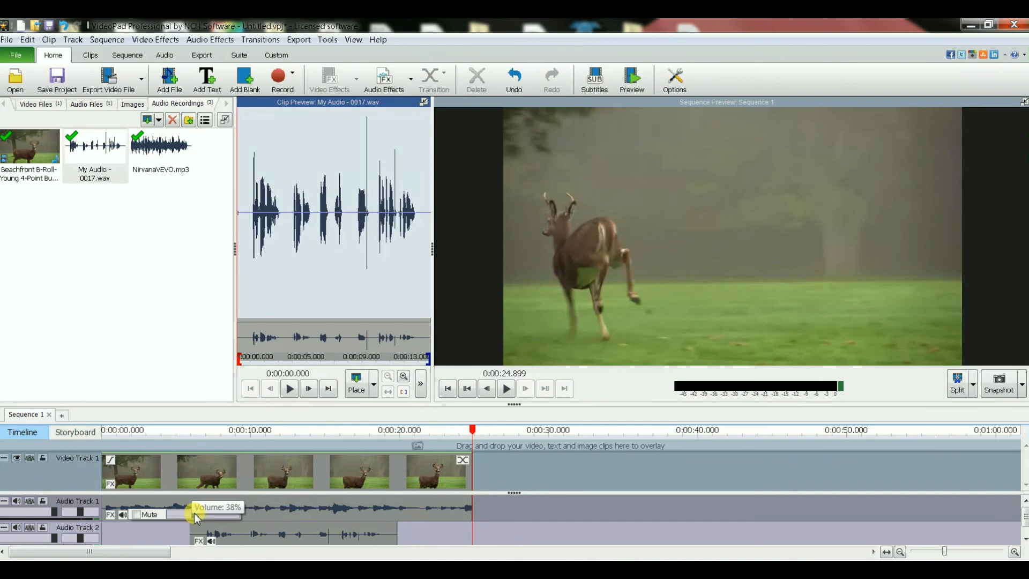
drag(197, 517, 182, 520)
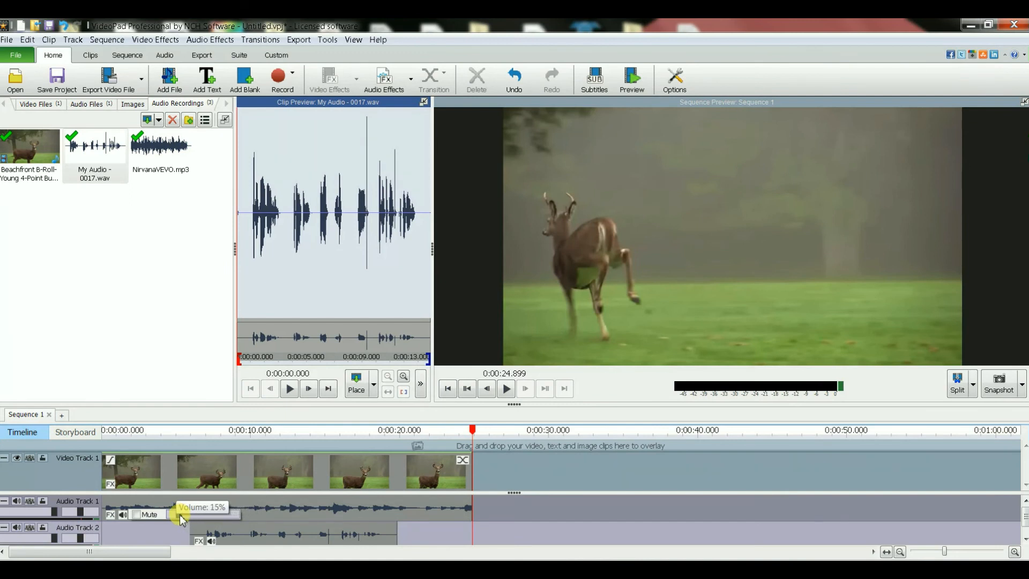
drag(170, 513, 183, 512)
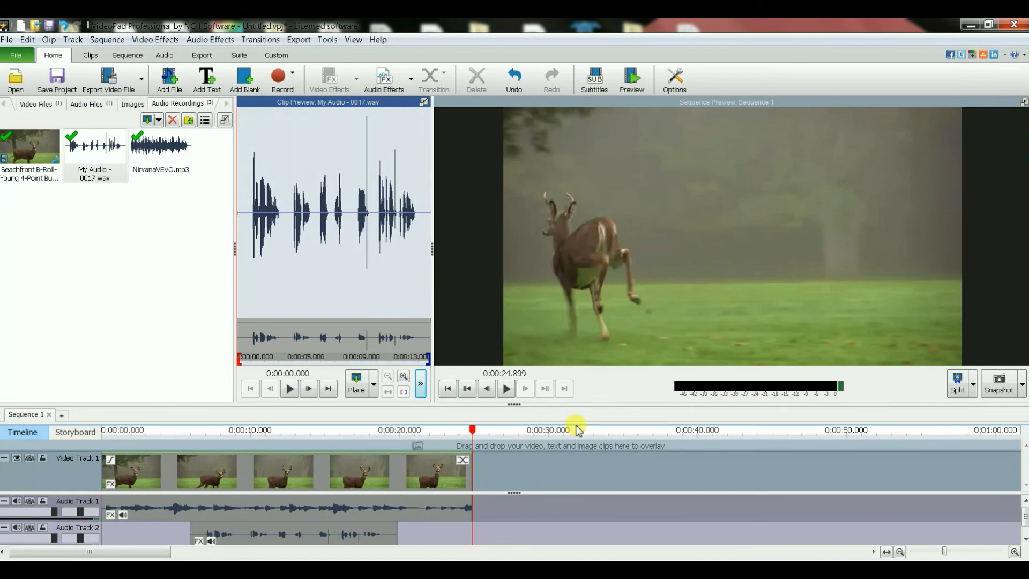
click(506, 389)
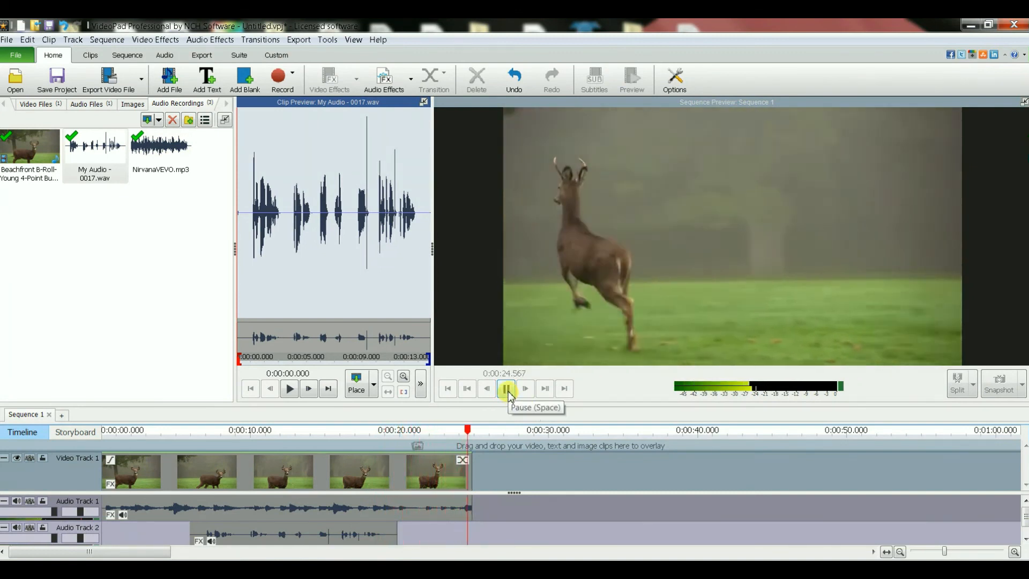
click(506, 389)
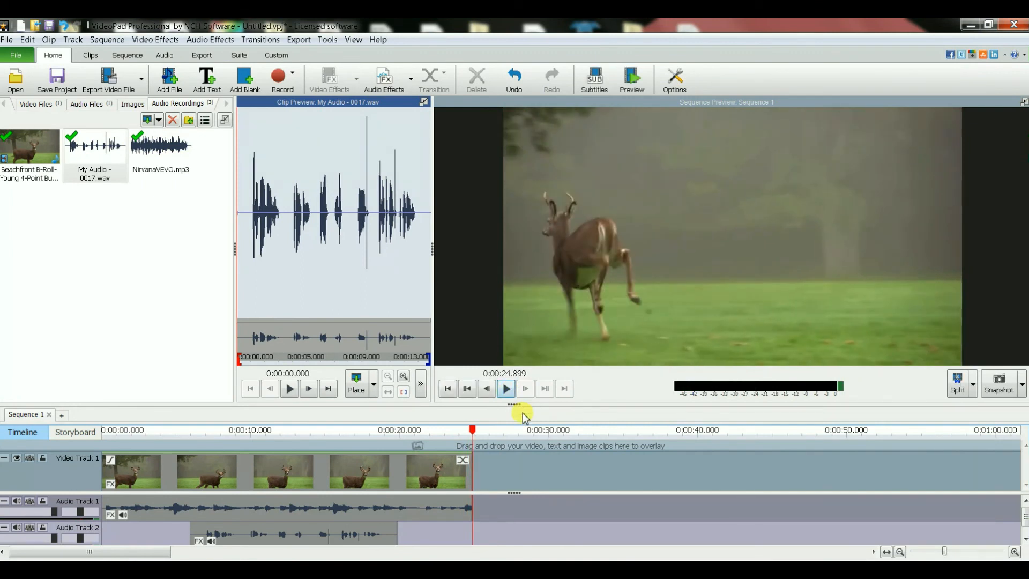